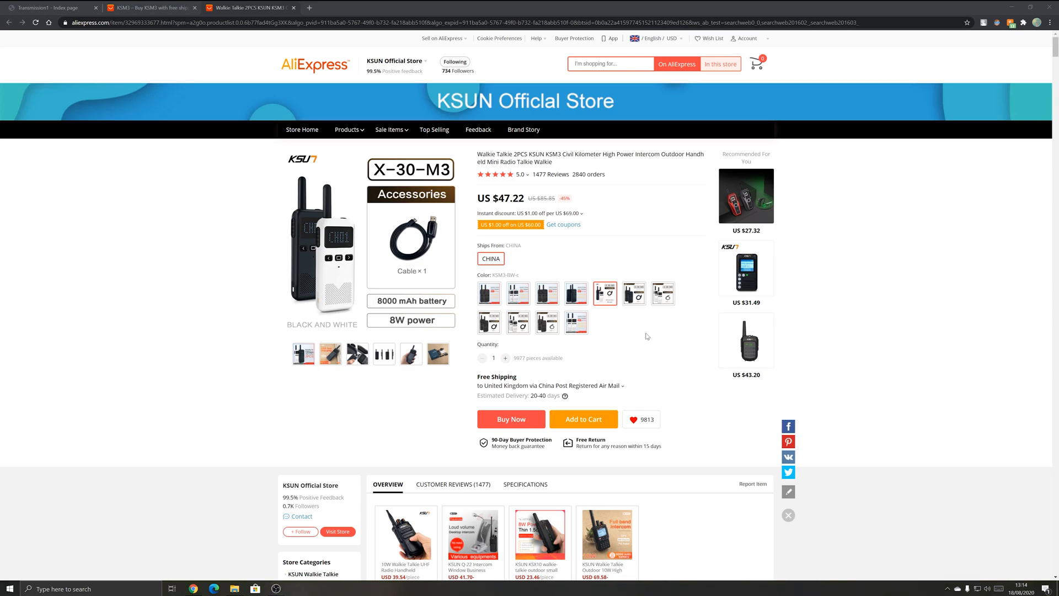
Preview the KSM2-B and KSM3-B colour variants, then return to the accessories bundle variant
{"action": "left_click", "coordinate": [547, 292]}
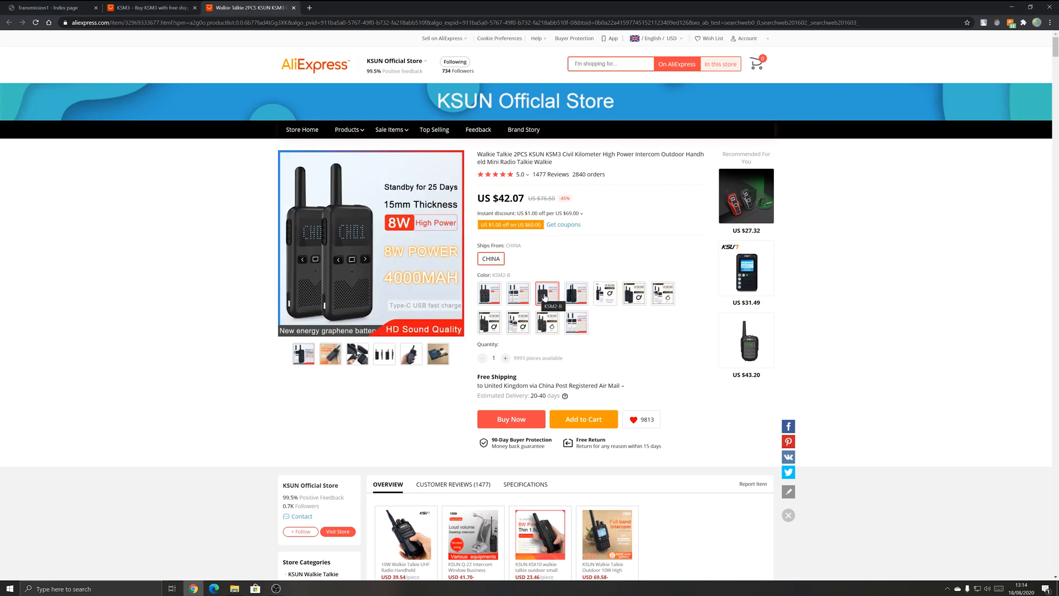
{"action": "mouse_move", "coordinate": [547, 297]}
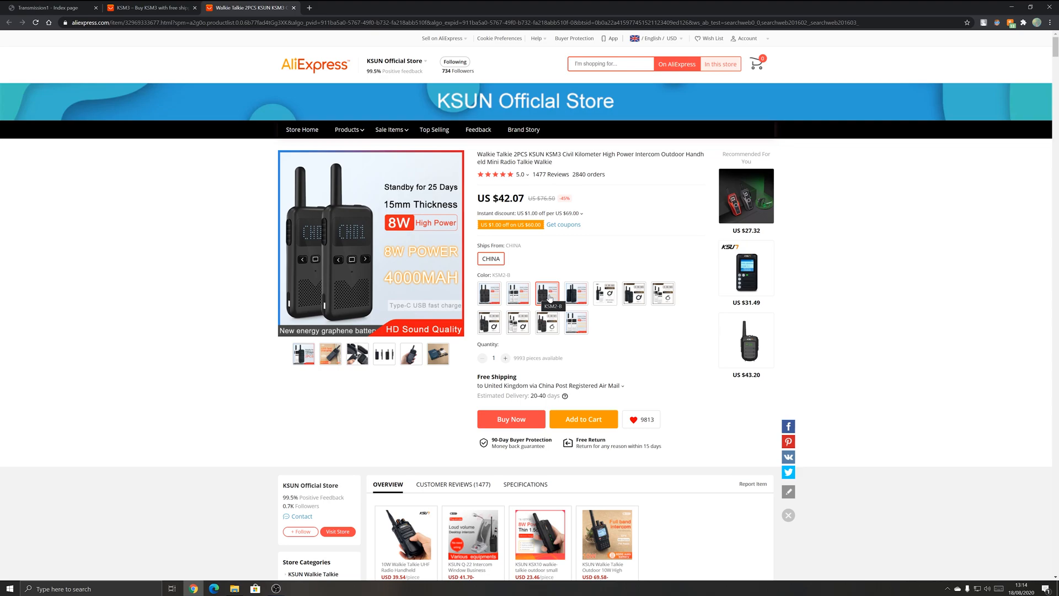
{"action": "left_click", "coordinate": [547, 292]}
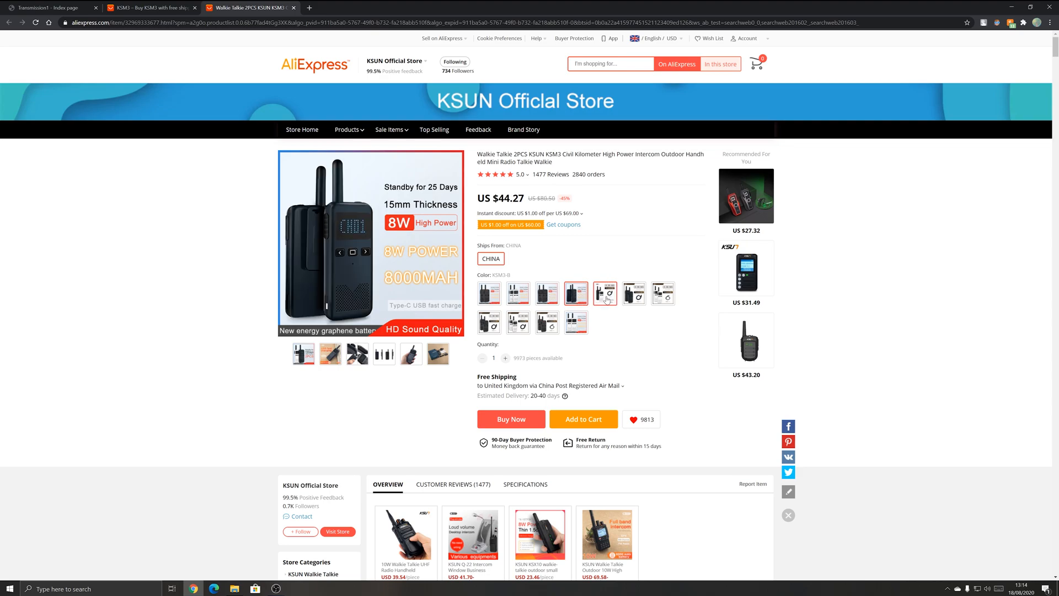
{"action": "left_click", "coordinate": [605, 292]}
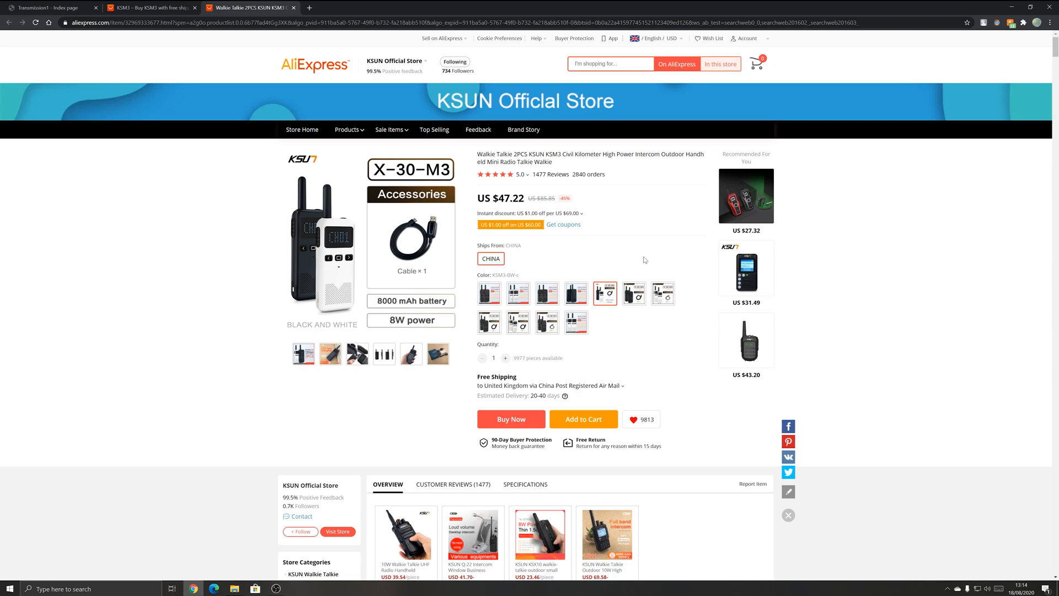
Extract M3 Programming Software.zip into the Radio folder with 7-Zip Extract Here
{"action": "left_click", "coordinate": [234, 588]}
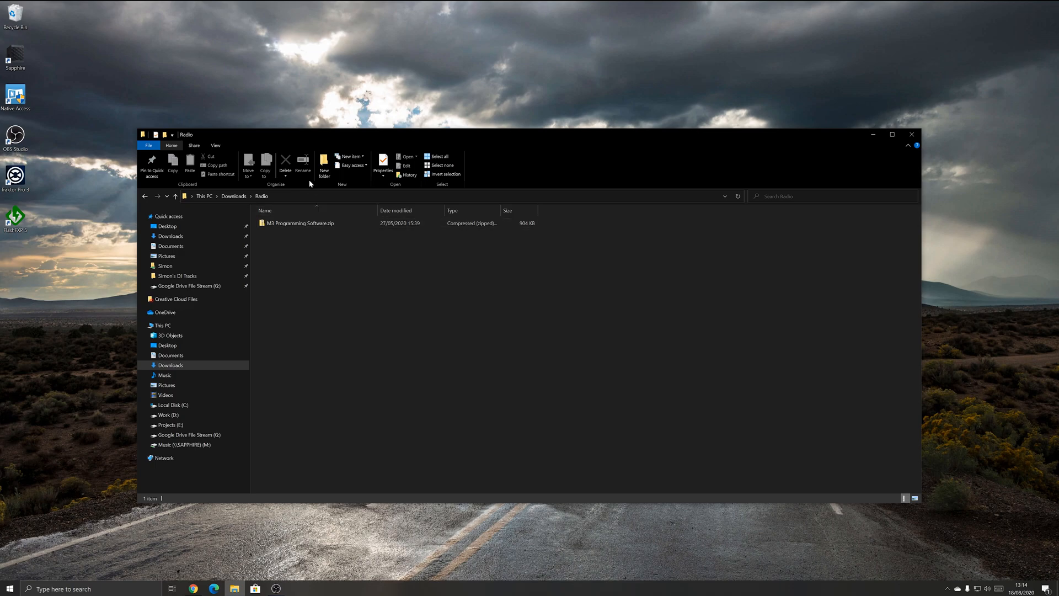
{"action": "mouse_move", "coordinate": [291, 235]}
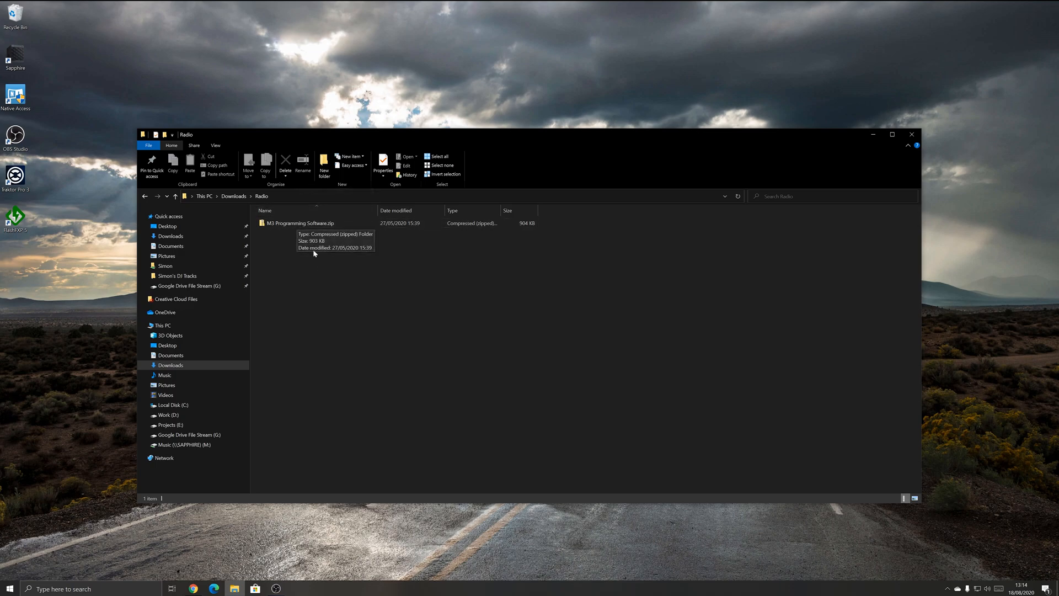
{"action": "left_click", "coordinate": [300, 223]}
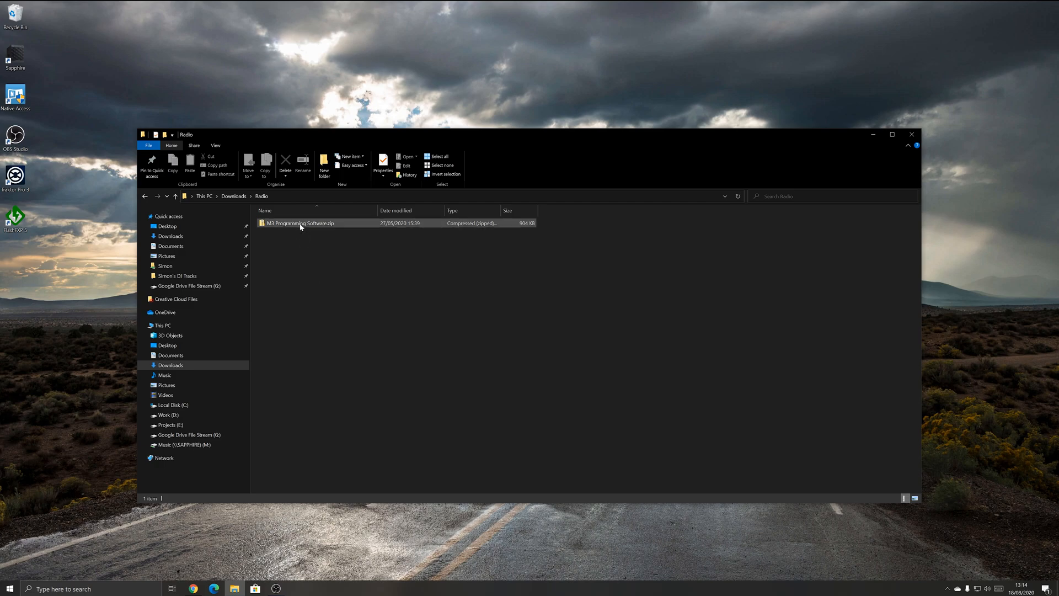
{"action": "mouse_move", "coordinate": [301, 223]}
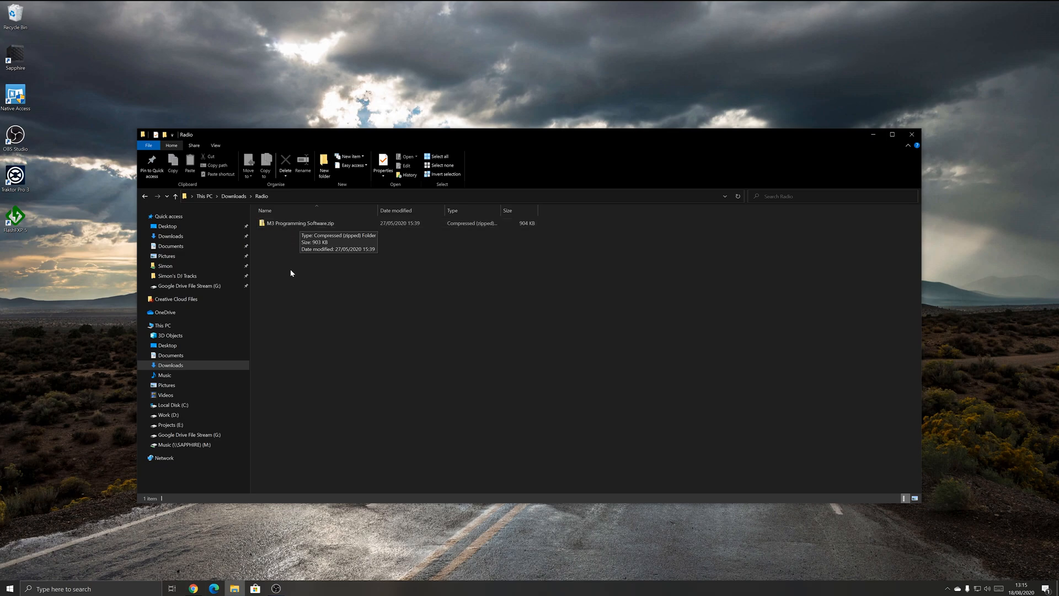
{"action": "left_click", "coordinate": [300, 223]}
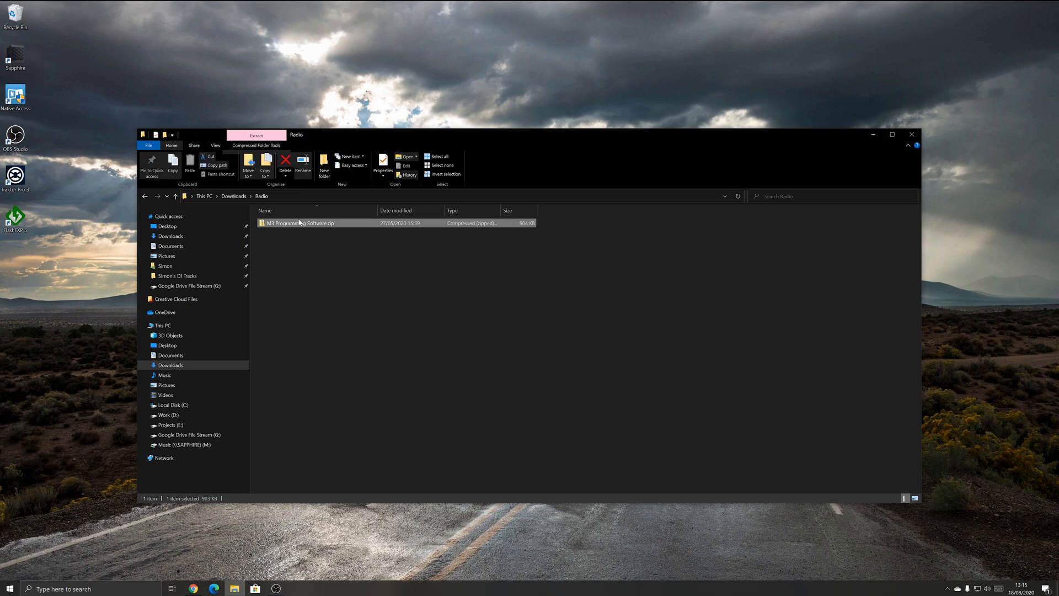
{"action": "right_click", "coordinate": [300, 223]}
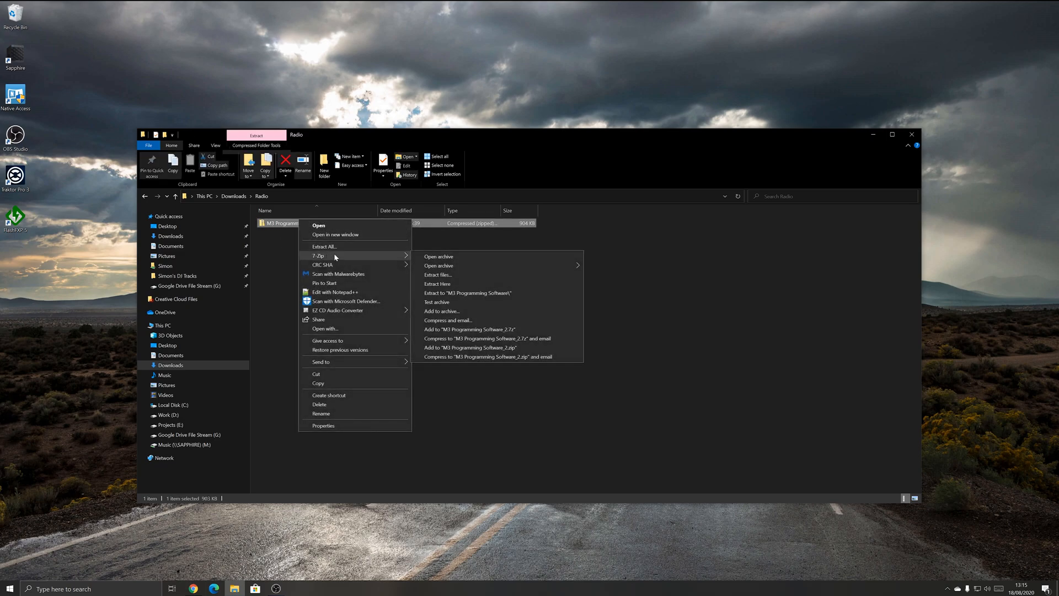
{"action": "mouse_move", "coordinate": [445, 285]}
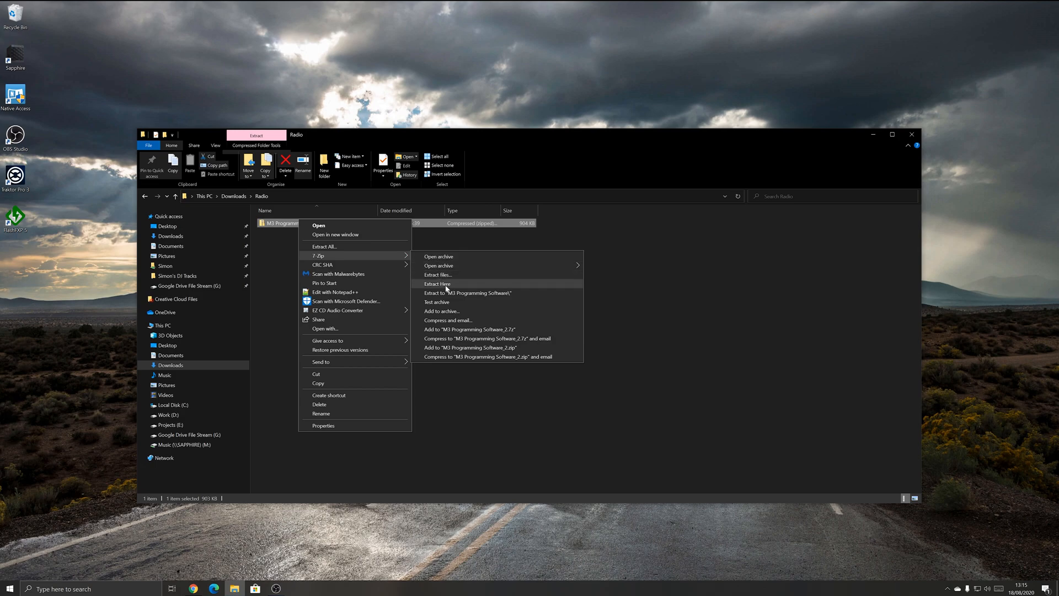
{"action": "left_click", "coordinate": [437, 284]}
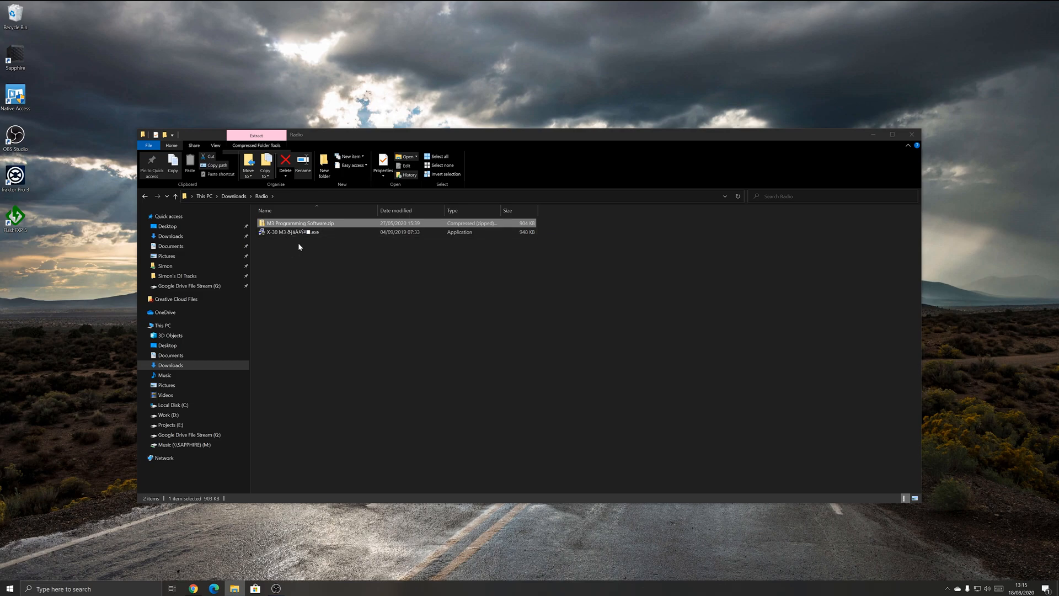
{"action": "mouse_move", "coordinate": [285, 247]}
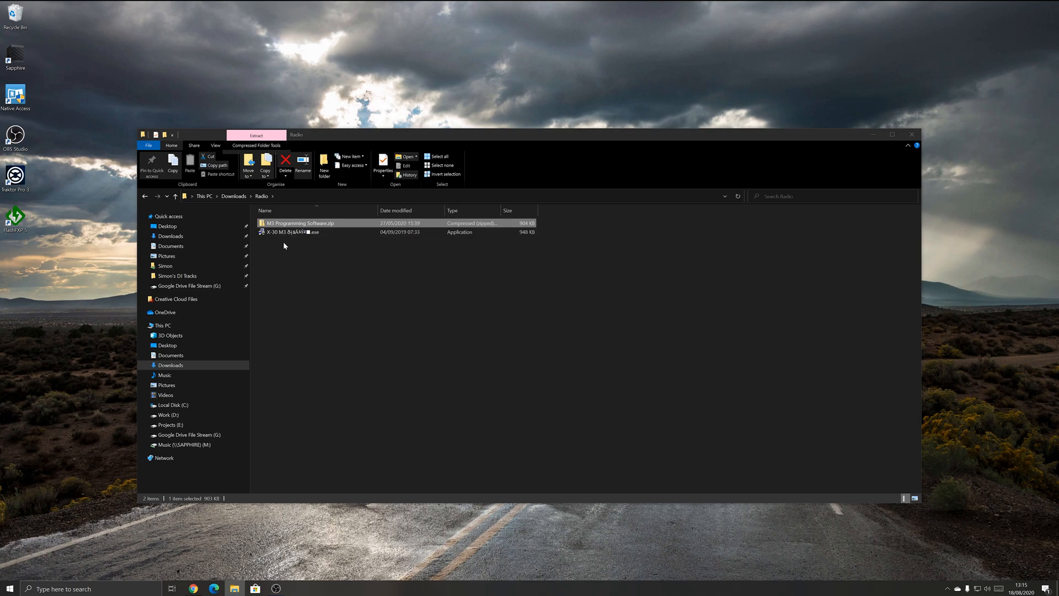
{"action": "mouse_move", "coordinate": [299, 281]}
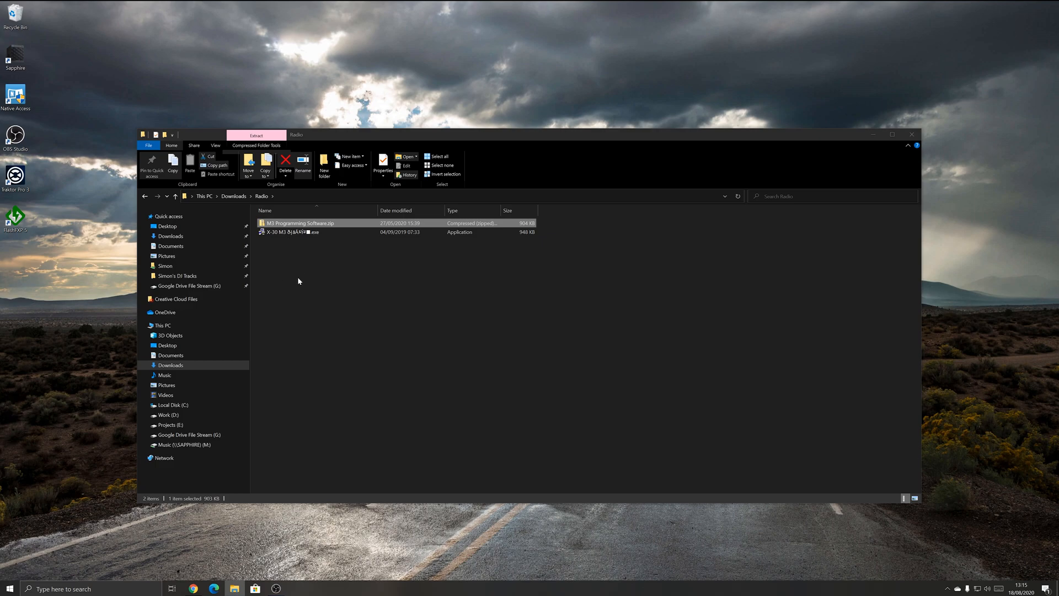
{"action": "mouse_move", "coordinate": [373, 148]}
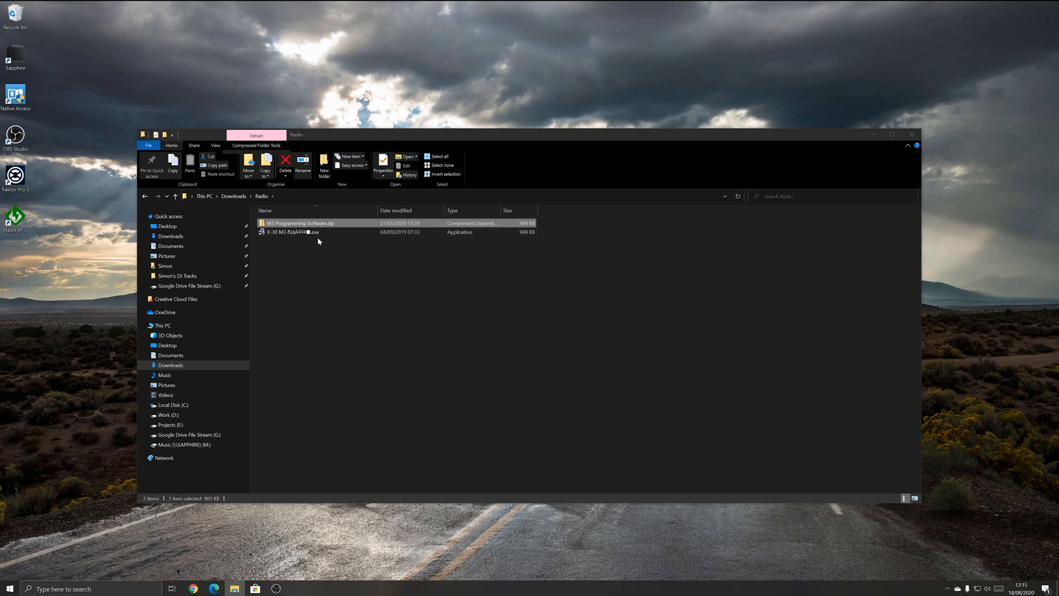
Run the X-30 M3 application, dismiss the file-access error, and rename it to m3.exe
{"action": "double_click", "coordinate": [291, 232]}
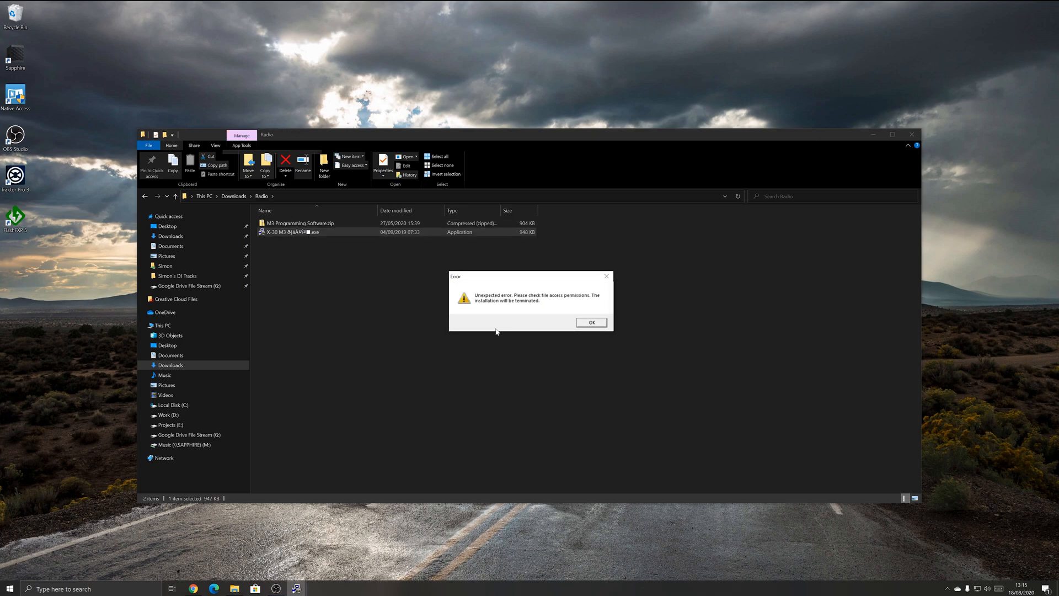
{"action": "mouse_move", "coordinate": [578, 305]}
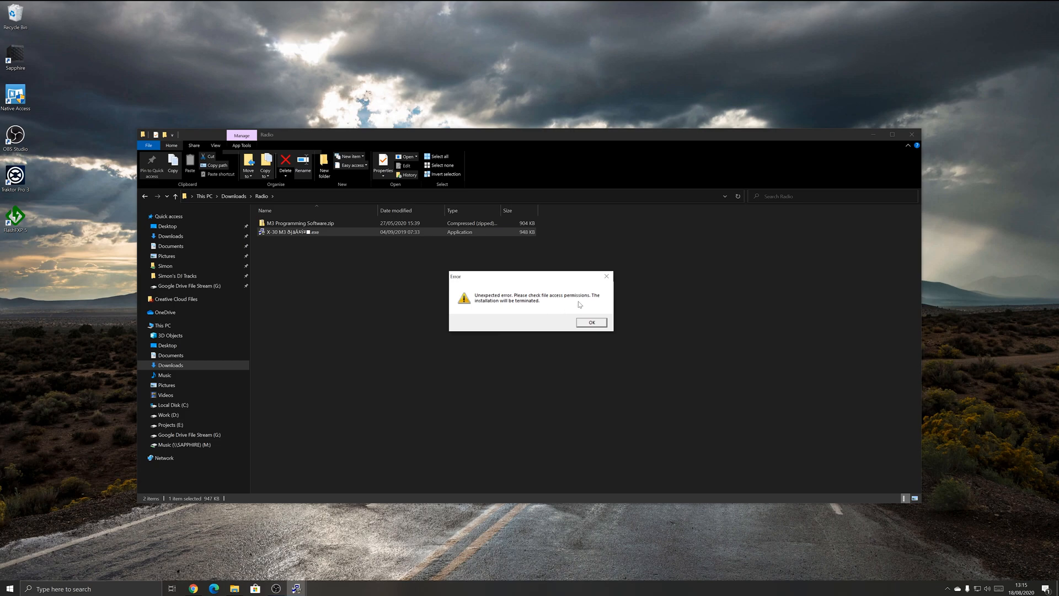
{"action": "mouse_move", "coordinate": [532, 305]}
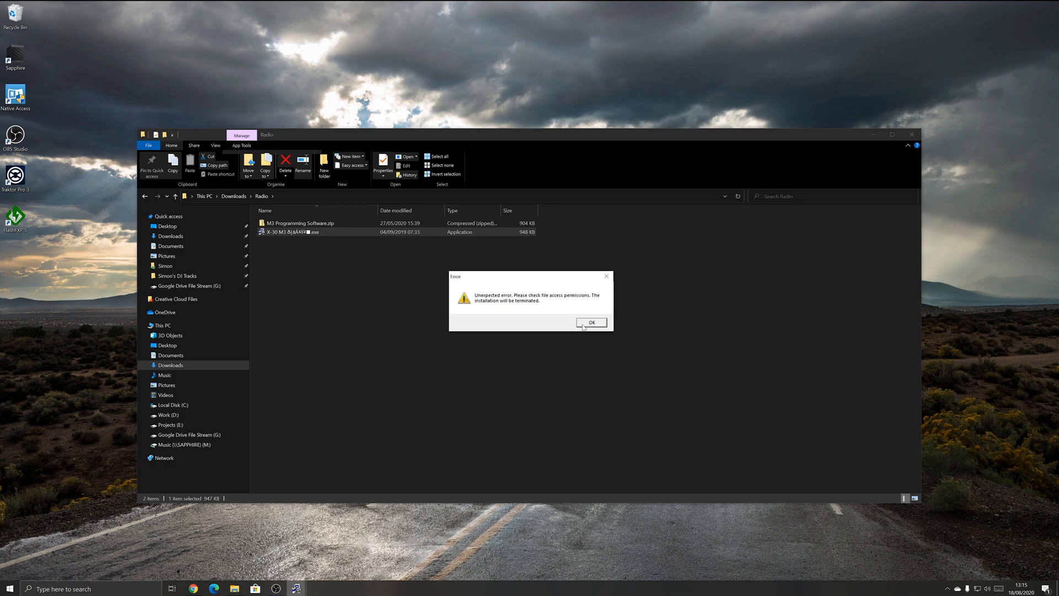
{"action": "left_click", "coordinate": [591, 323]}
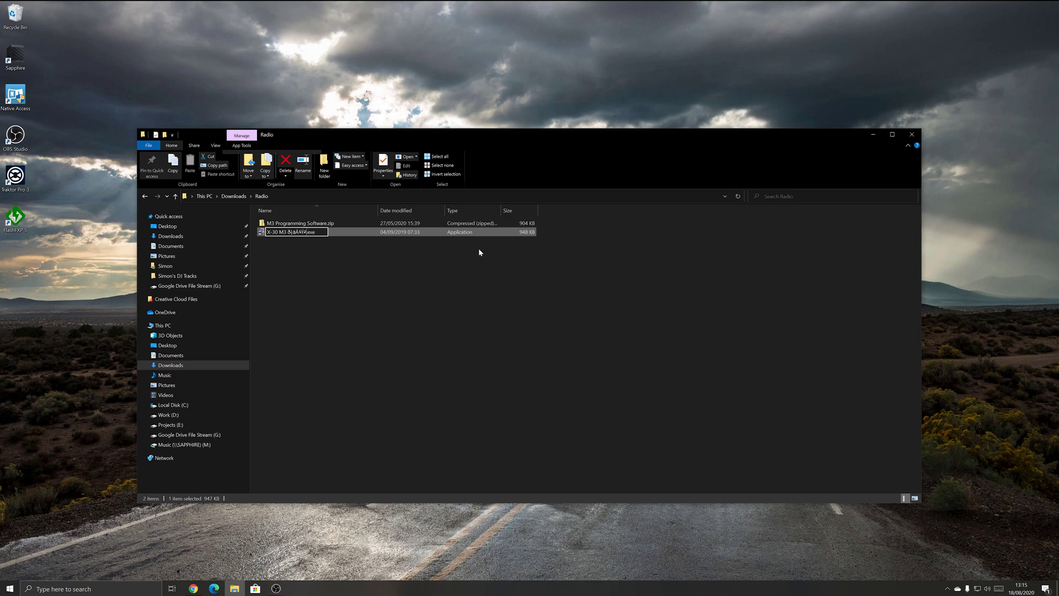
{"action": "type", "text": "m3.exe"}
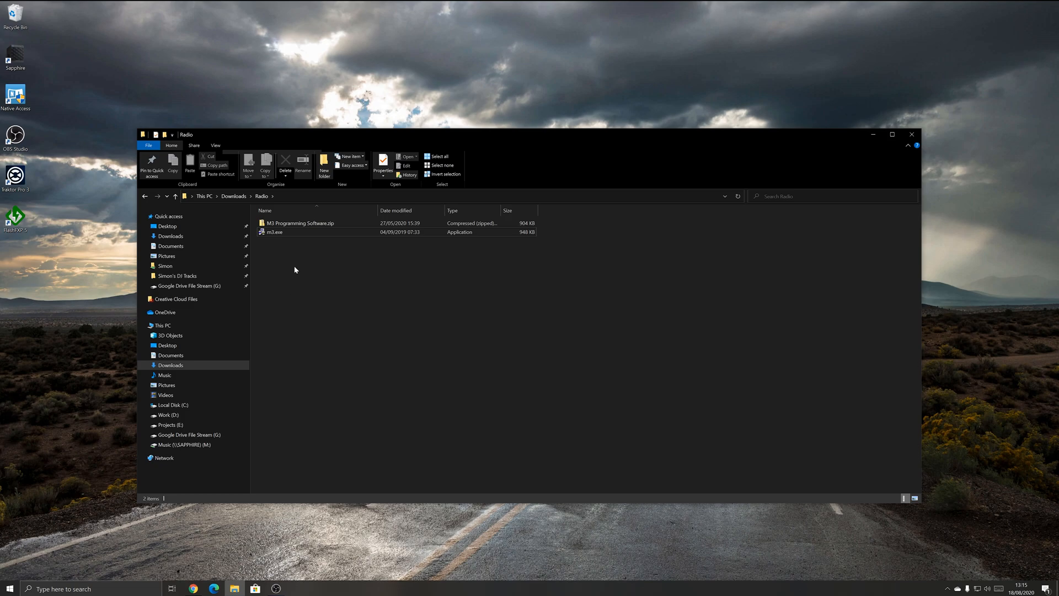
{"action": "mouse_move", "coordinate": [284, 250]}
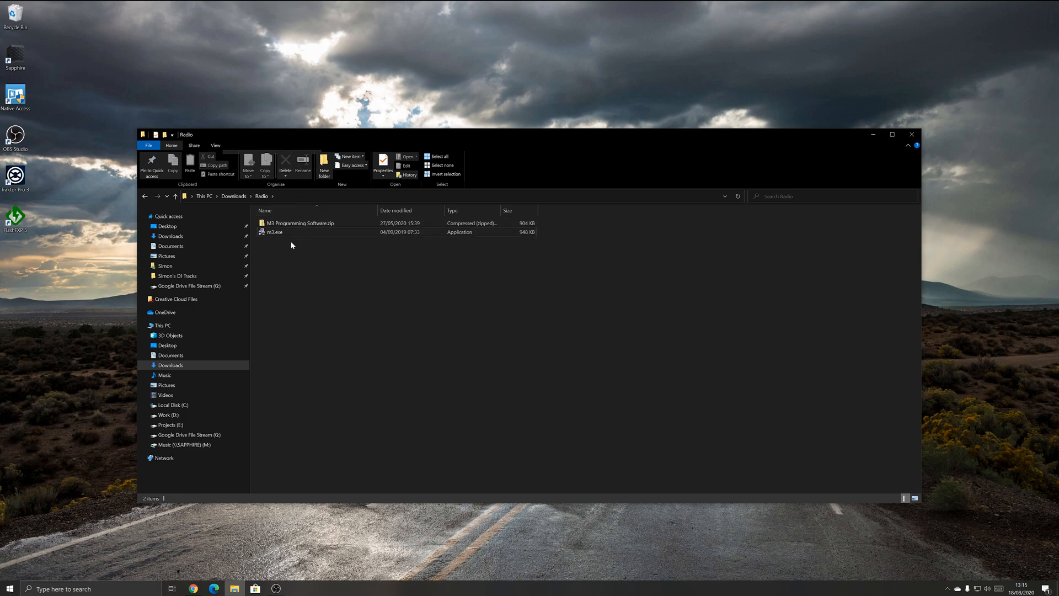
Launch m3.exe and run it with the compatibility settings Windows applied
{"action": "left_click", "coordinate": [274, 232]}
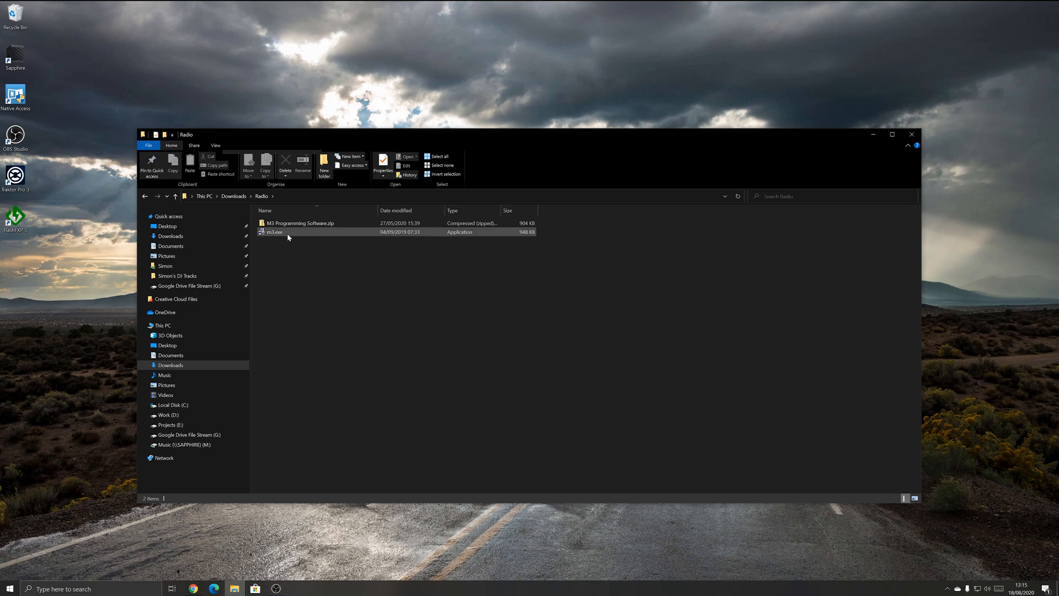
{"action": "left_click", "coordinate": [274, 232]}
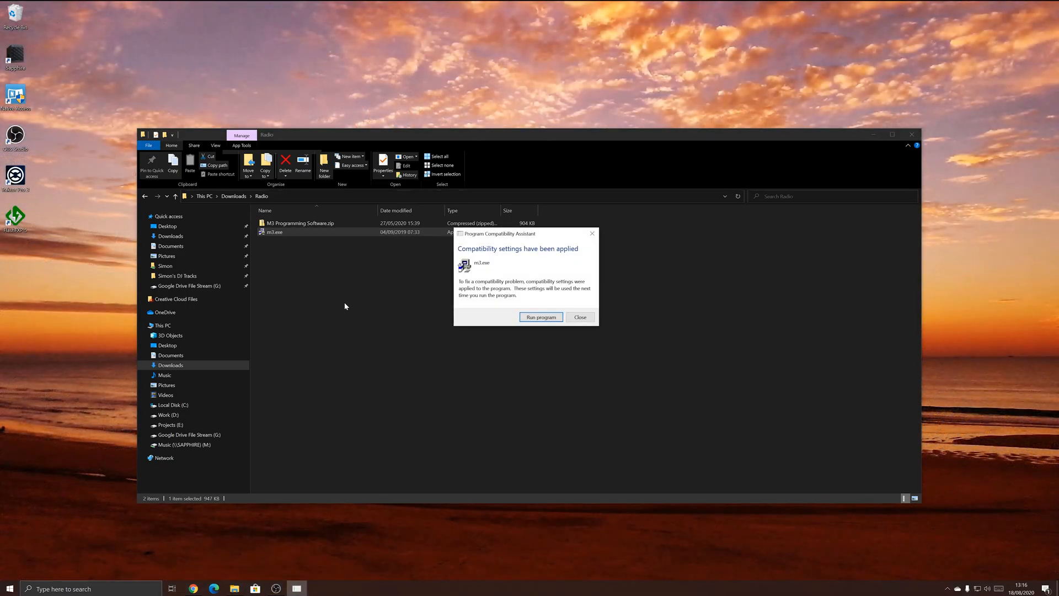
{"action": "mouse_move", "coordinate": [548, 261]}
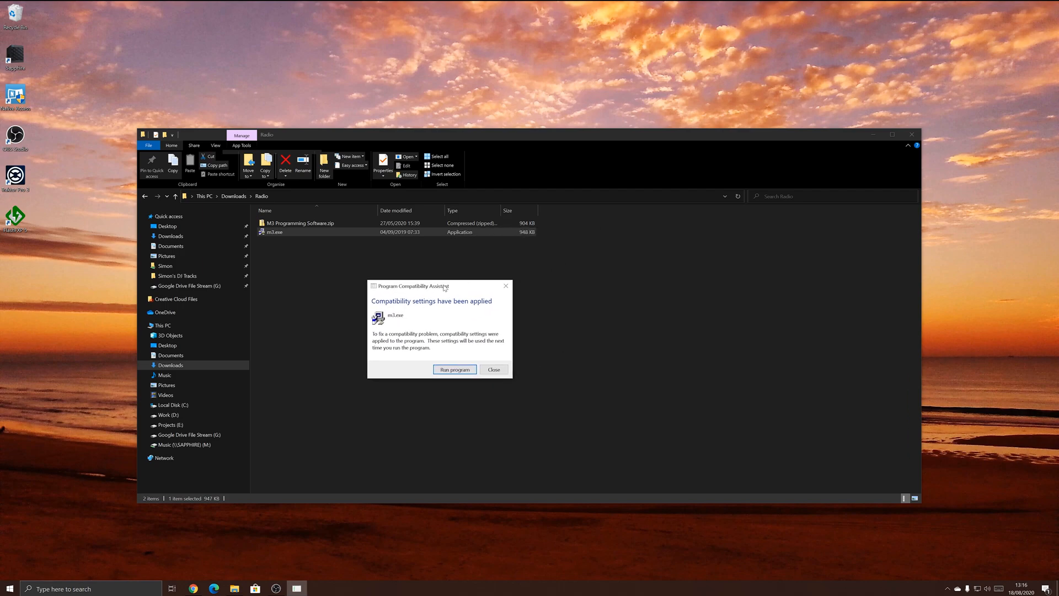
{"action": "mouse_move", "coordinate": [442, 322]}
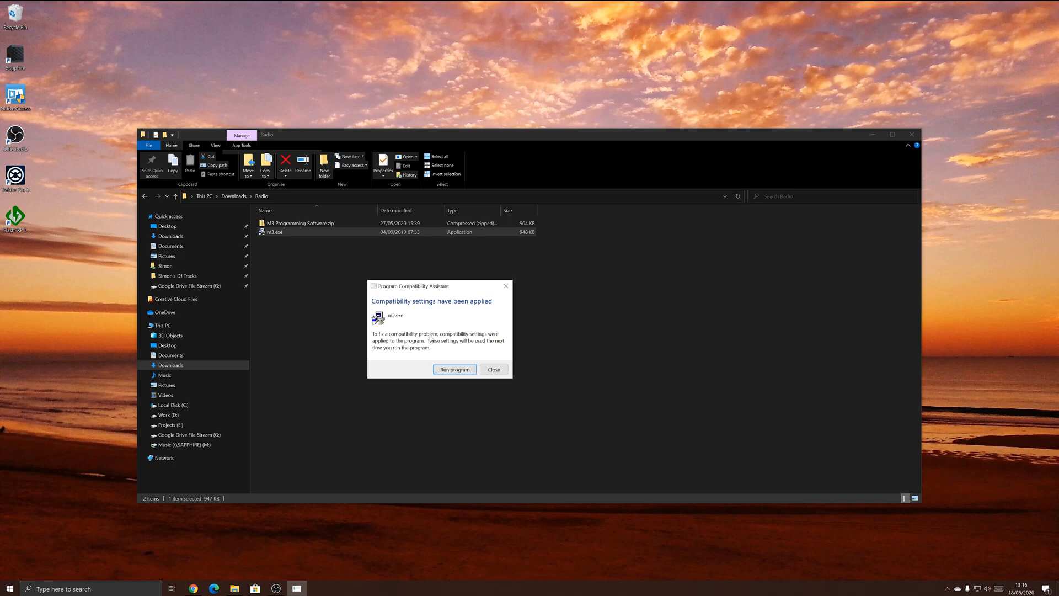
{"action": "mouse_move", "coordinate": [460, 315]}
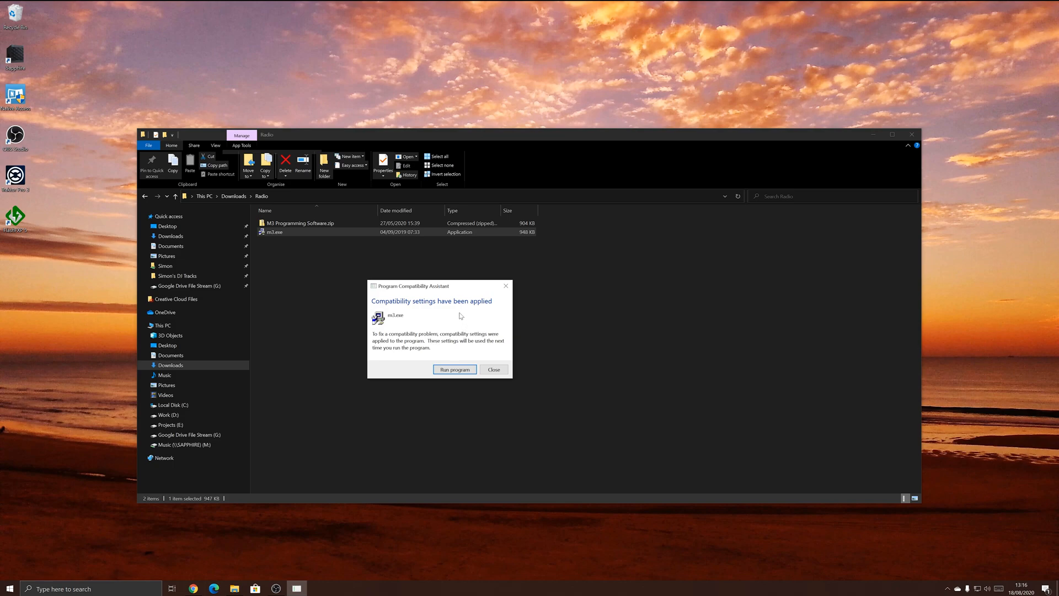
{"action": "mouse_move", "coordinate": [457, 319]}
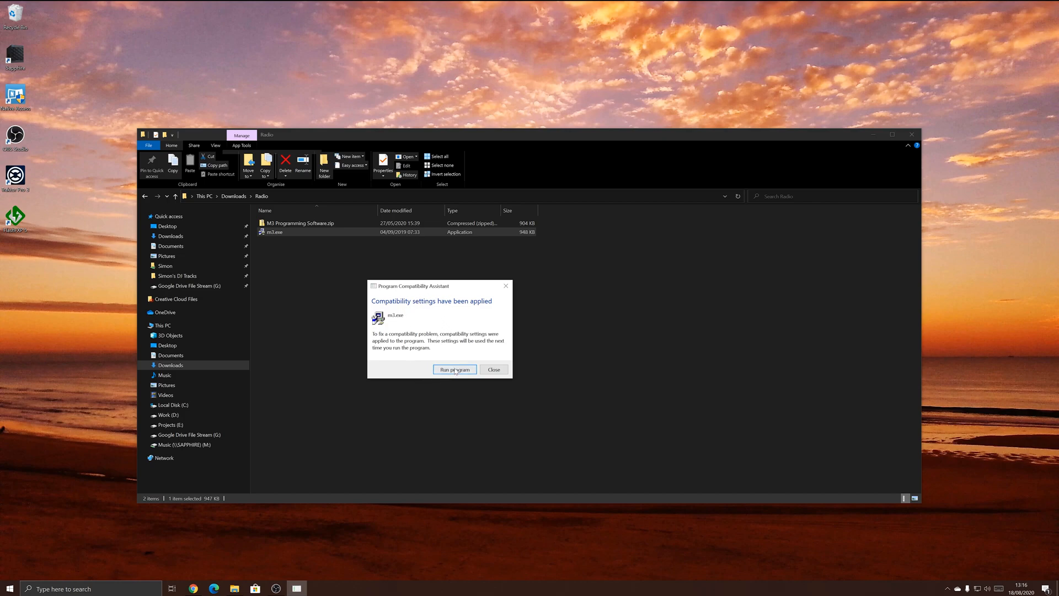
{"action": "left_click", "coordinate": [454, 370]}
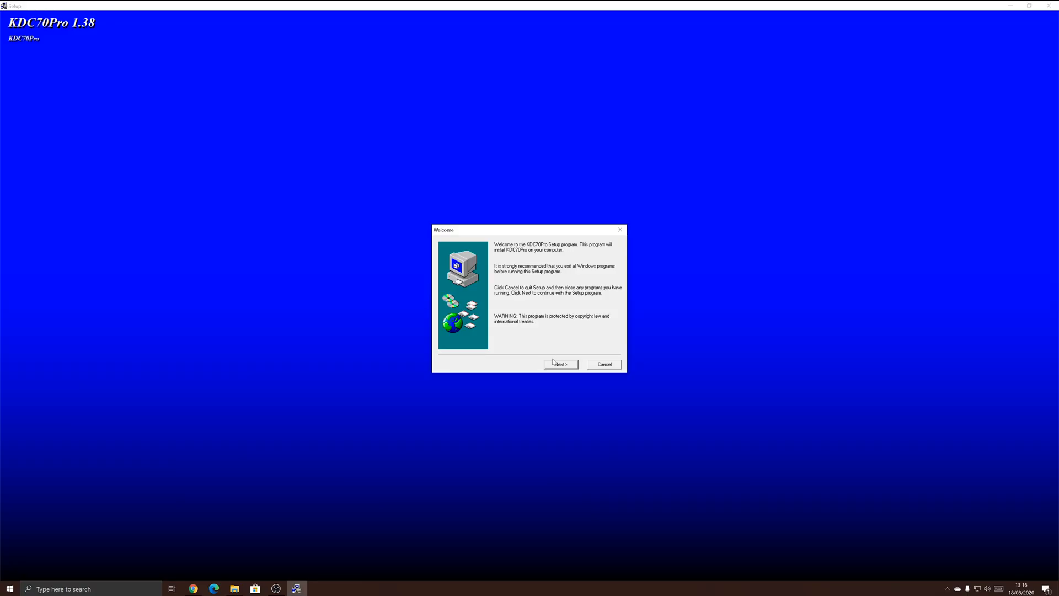
Continue through setup keeping the KDC70Pro program folder and start installing
{"action": "left_click", "coordinate": [559, 364]}
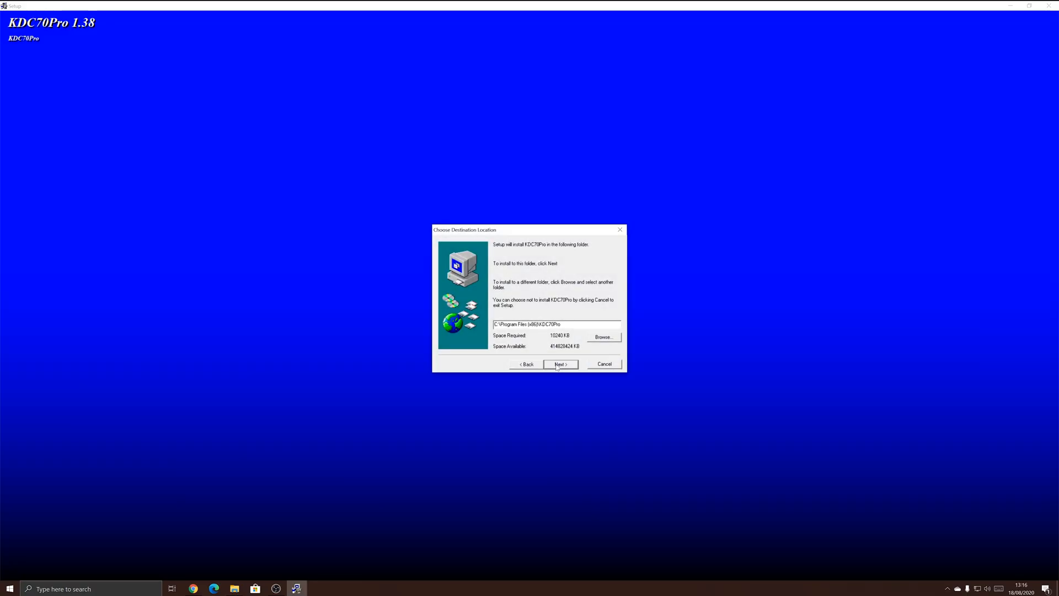
{"action": "left_click", "coordinate": [559, 365]}
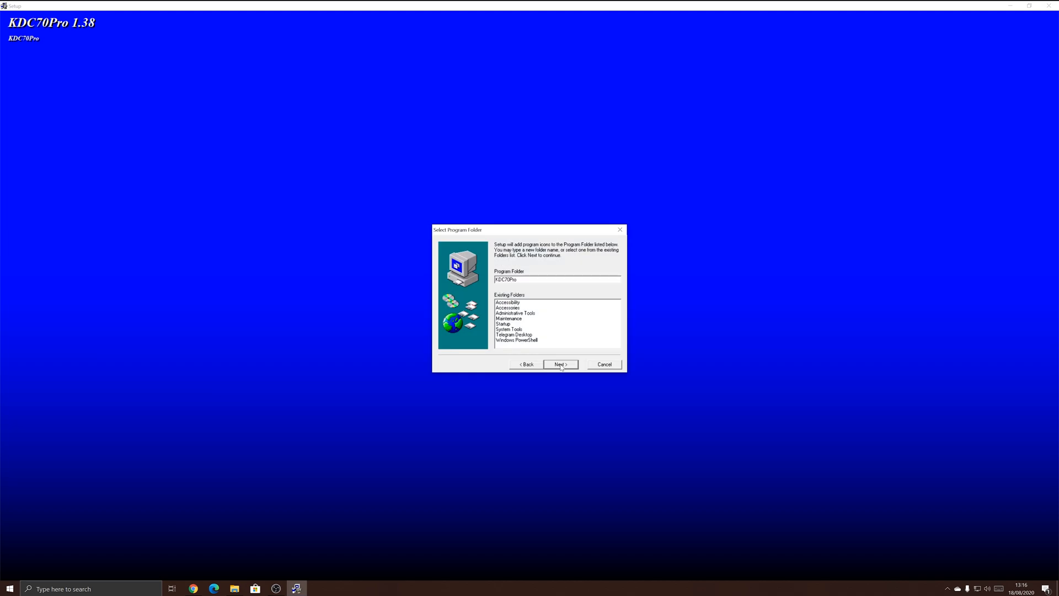
{"action": "left_click", "coordinate": [560, 364]}
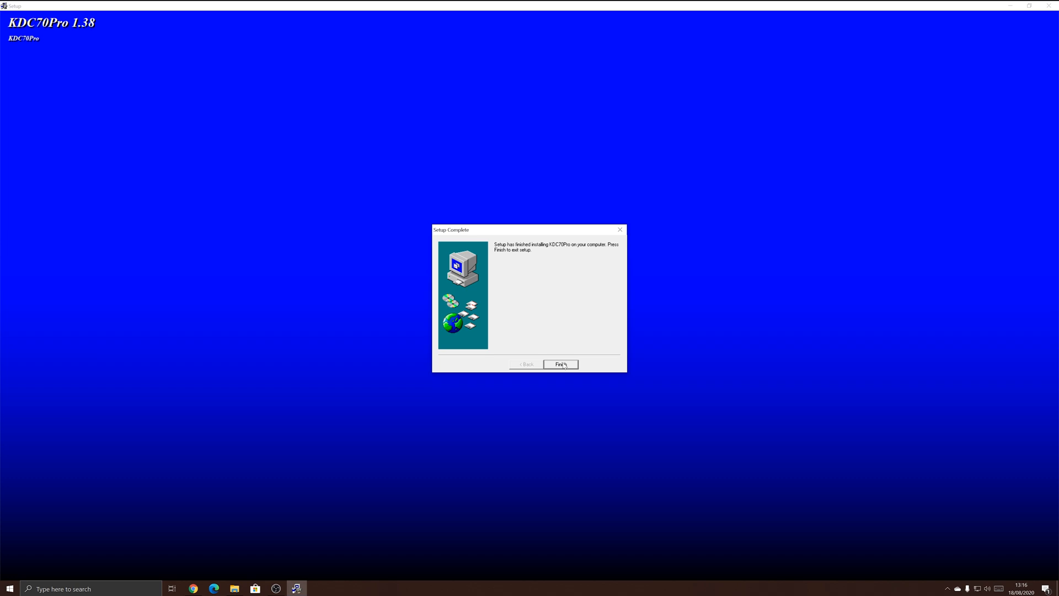
{"action": "mouse_move", "coordinate": [559, 371]}
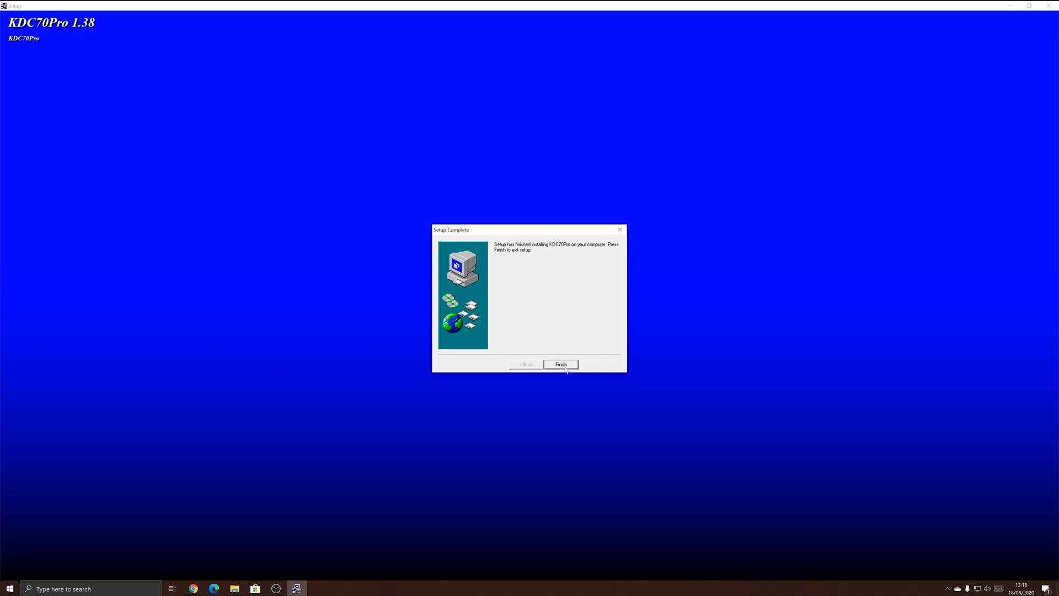
{"action": "mouse_move", "coordinate": [541, 359]}
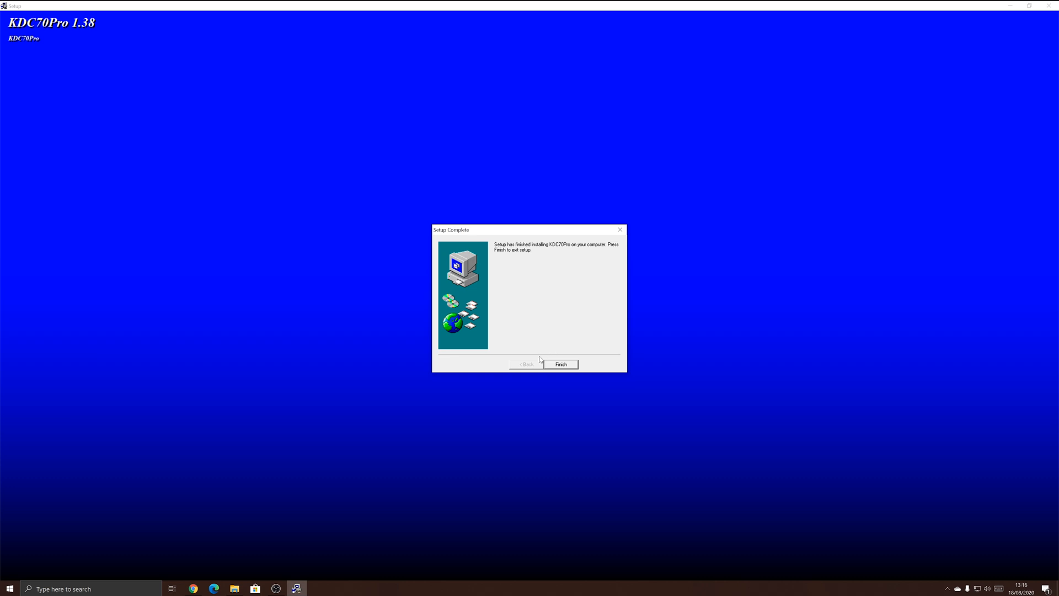
{"action": "mouse_move", "coordinate": [103, 48]}
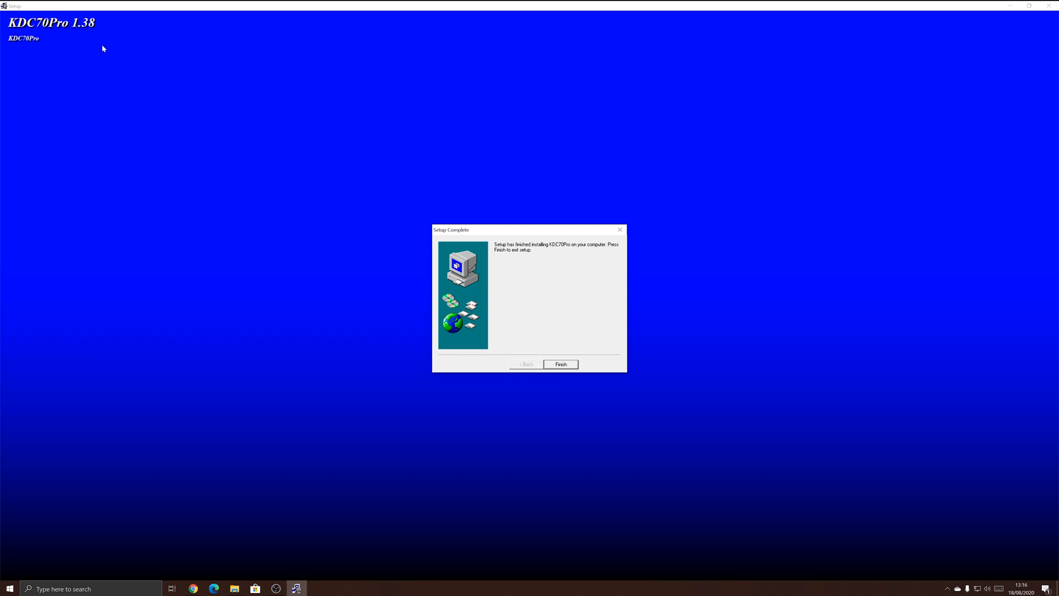
{"action": "mouse_move", "coordinate": [438, 321]}
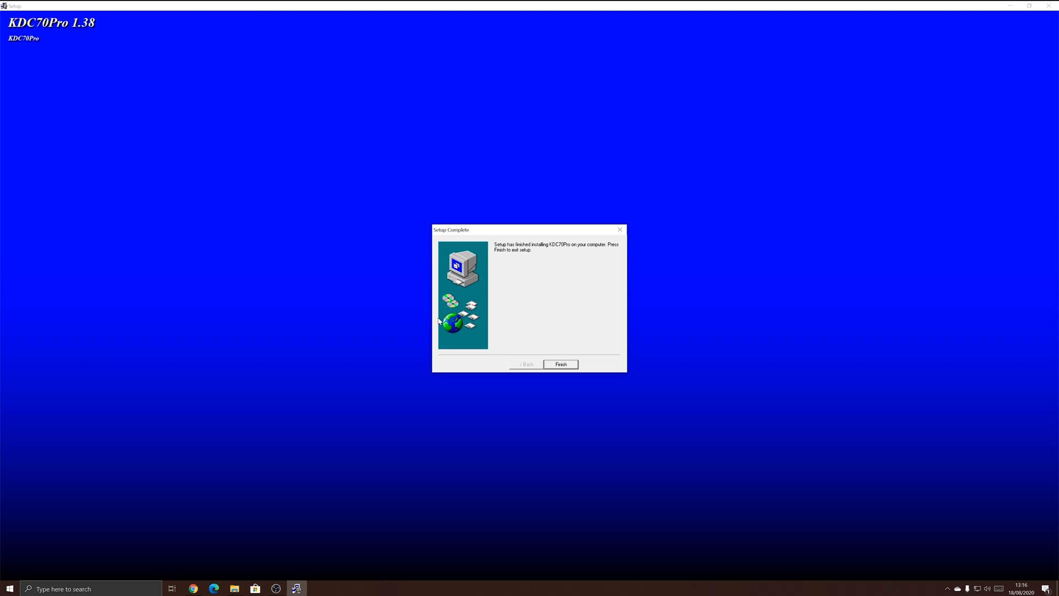
{"action": "mouse_move", "coordinate": [504, 383]}
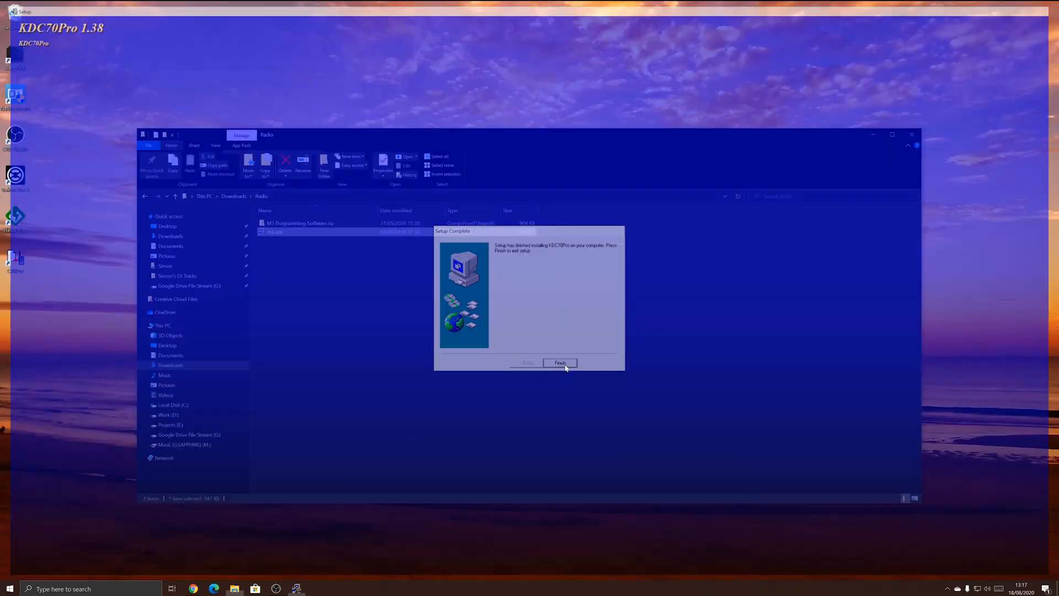
Finish the installer and bring up the Start menu's installed programs
{"action": "left_click", "coordinate": [560, 363]}
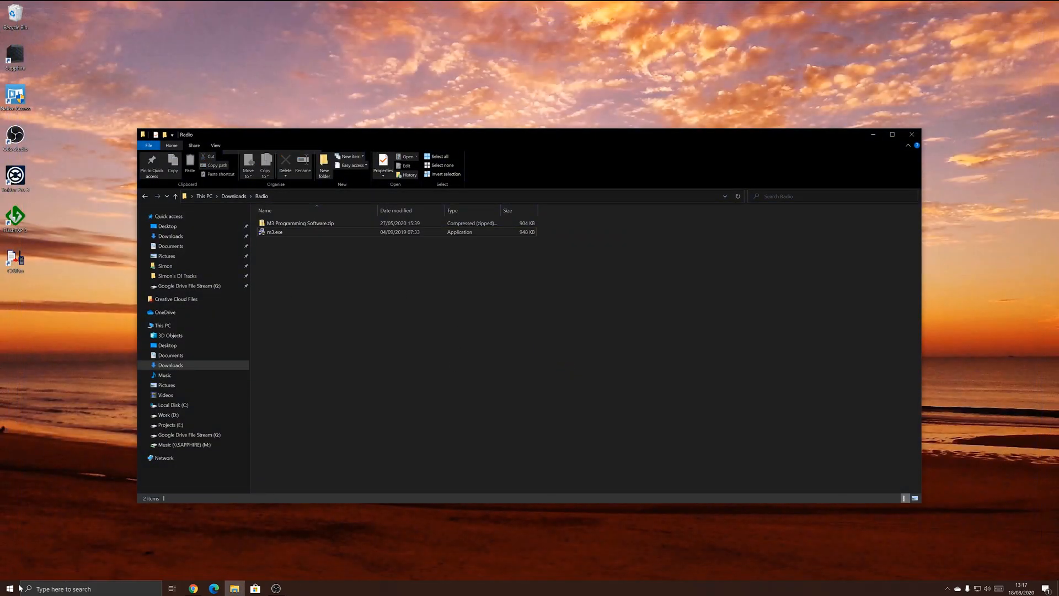
{"action": "left_click", "coordinate": [9, 588]}
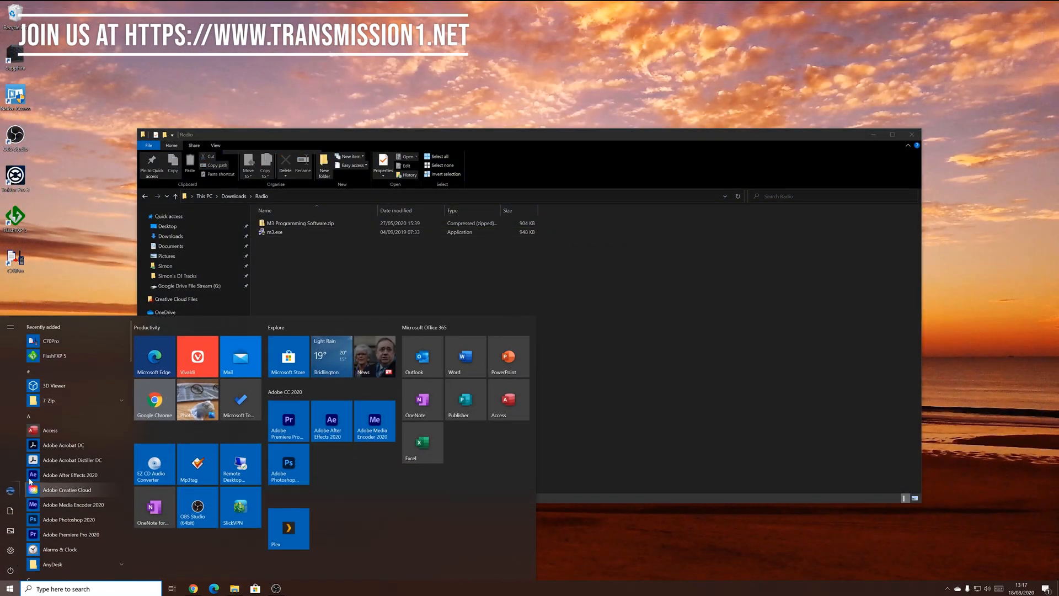
{"action": "mouse_move", "coordinate": [57, 344]}
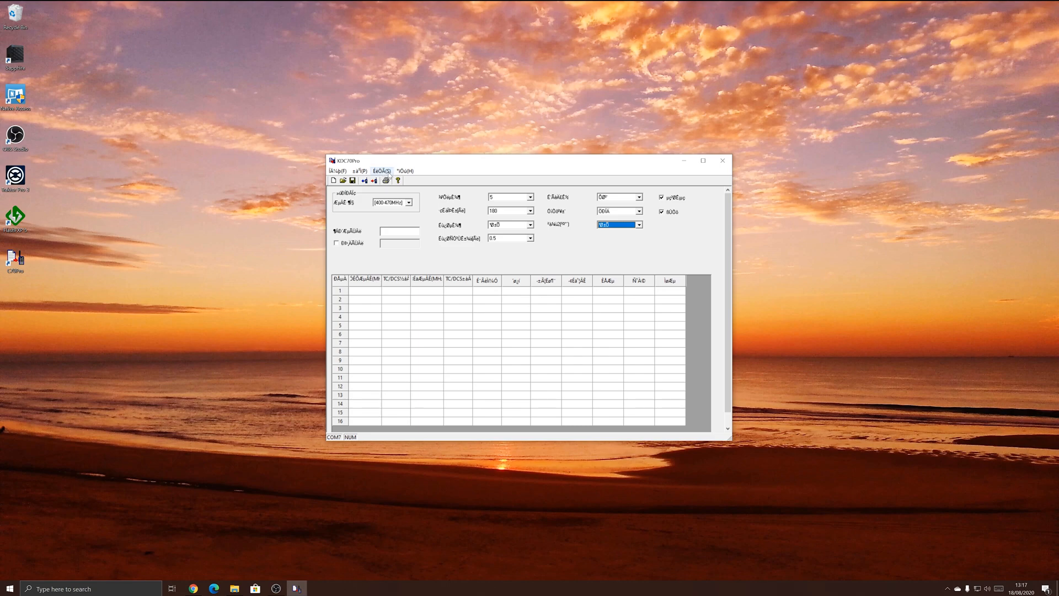
Choose English in Setting > Language Change and confirm it
{"action": "left_click", "coordinate": [383, 170]}
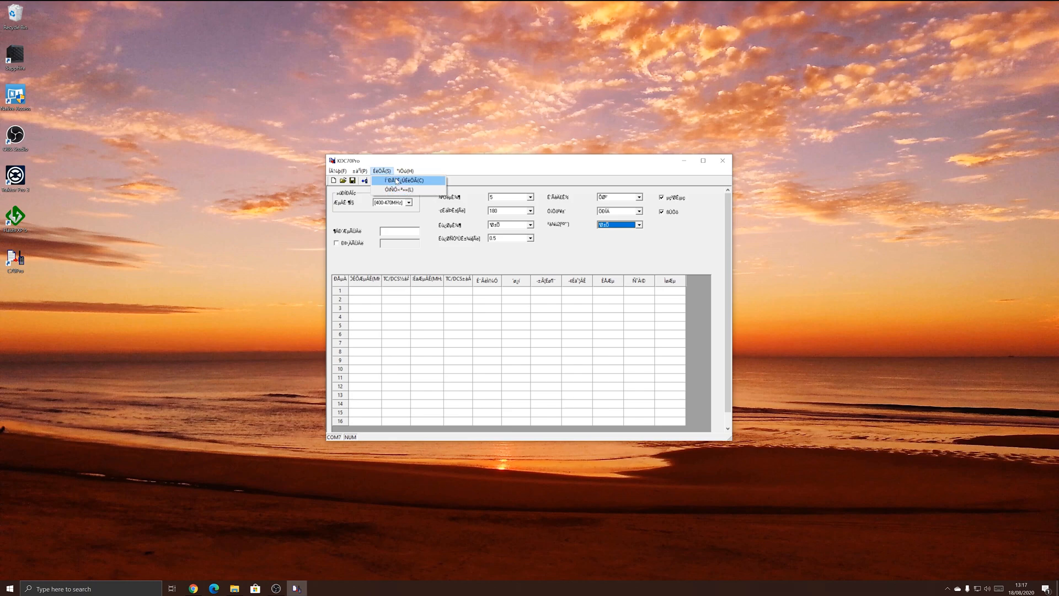
{"action": "left_click", "coordinate": [398, 189]}
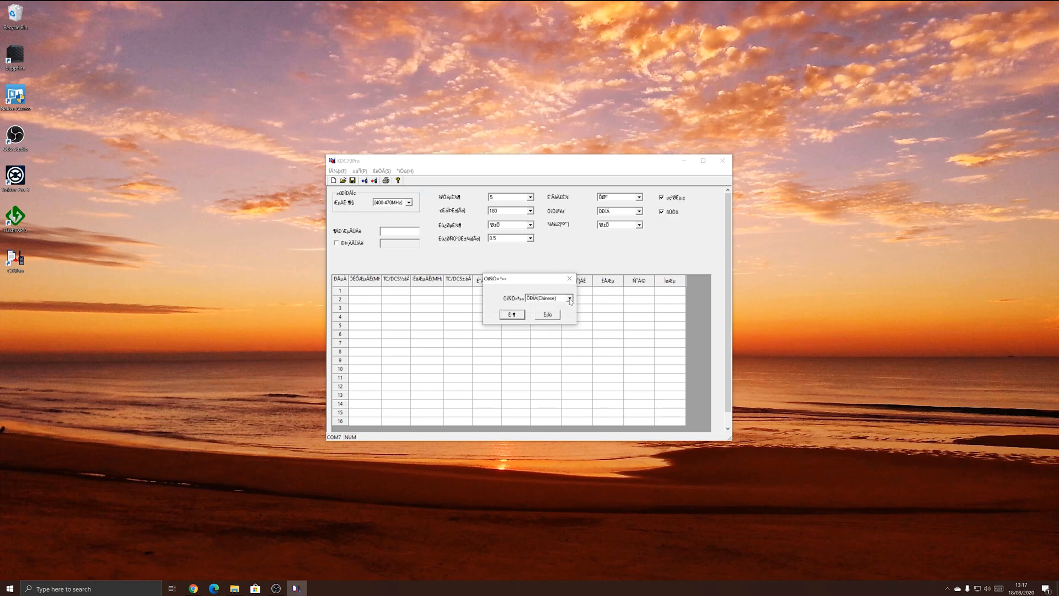
{"action": "left_click", "coordinate": [569, 298]}
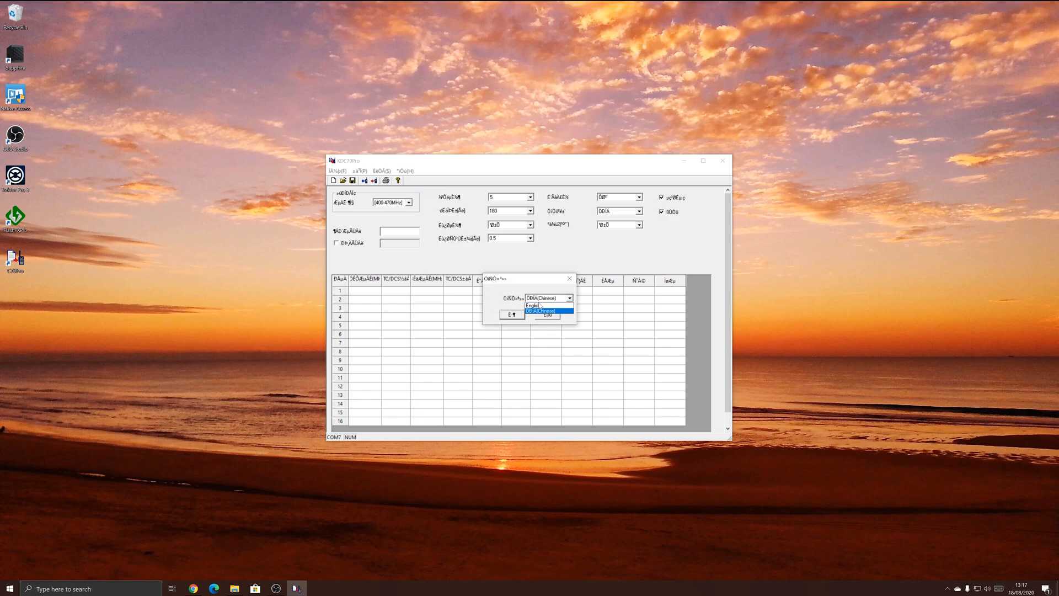
{"action": "left_click", "coordinate": [533, 305]}
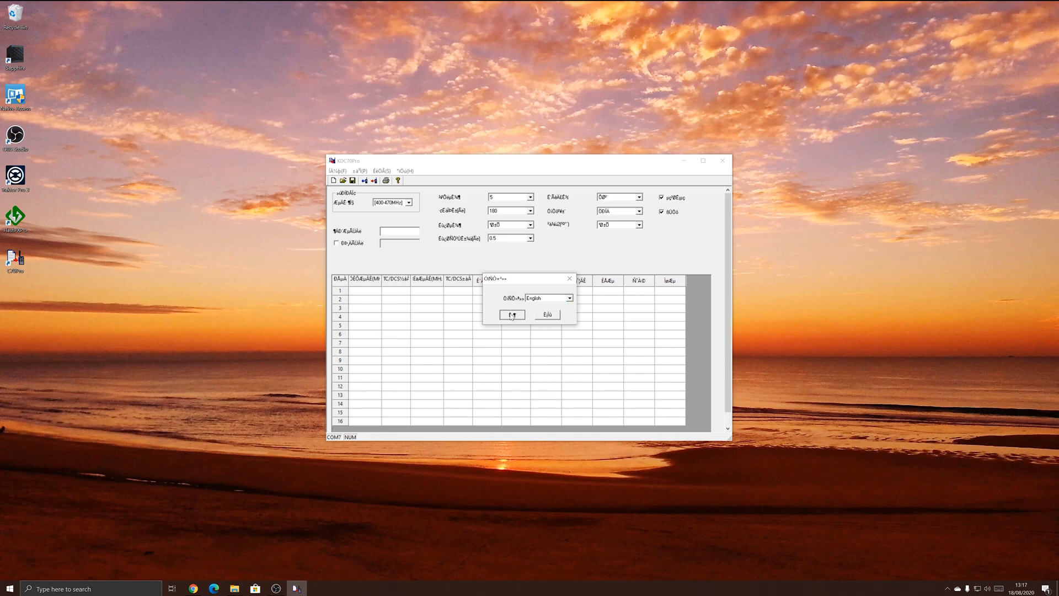
{"action": "left_click", "coordinate": [512, 314]}
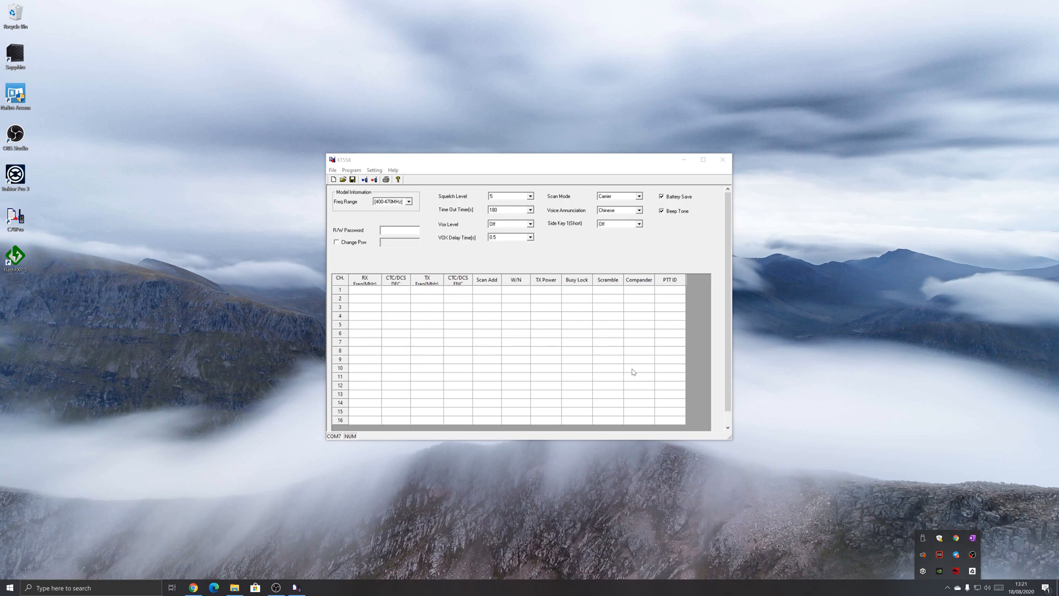
Bring up the Windows system tools menu from the Start button
{"action": "right_click", "coordinate": [7, 587]}
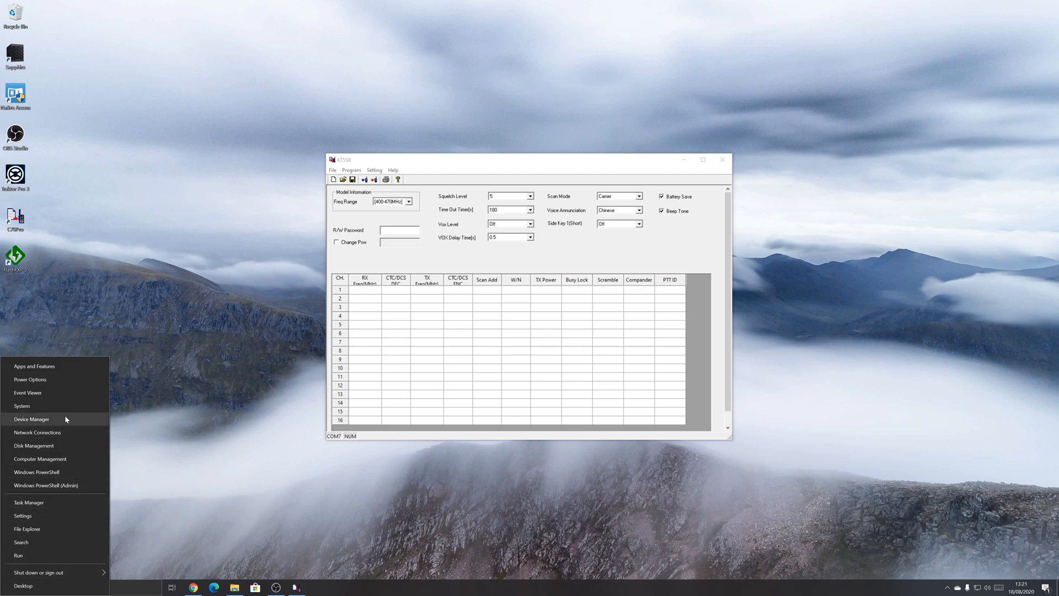
{"action": "left_click", "coordinate": [32, 419]}
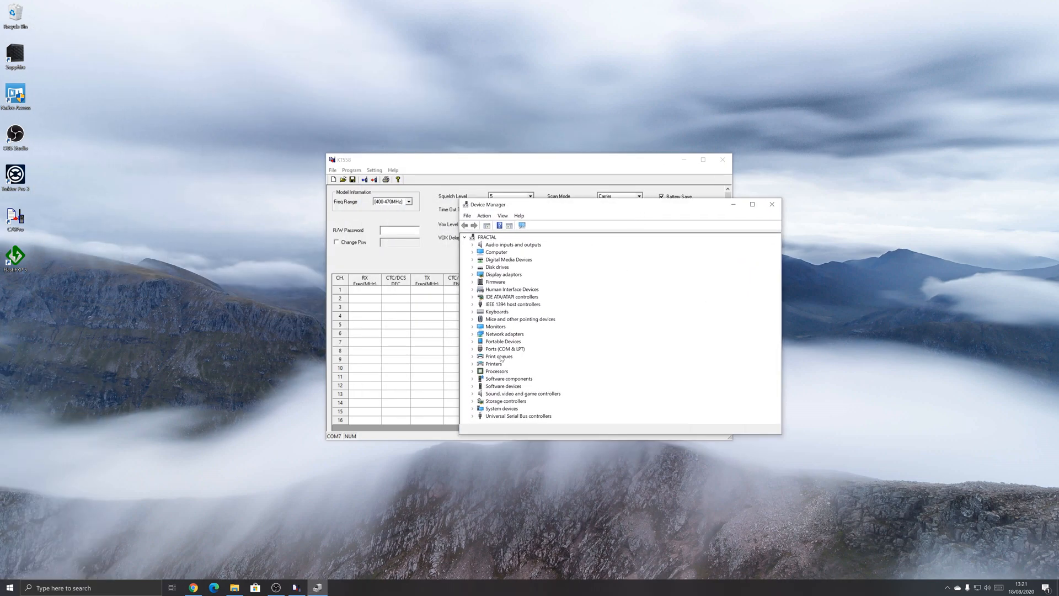
{"action": "left_click", "coordinate": [472, 349]}
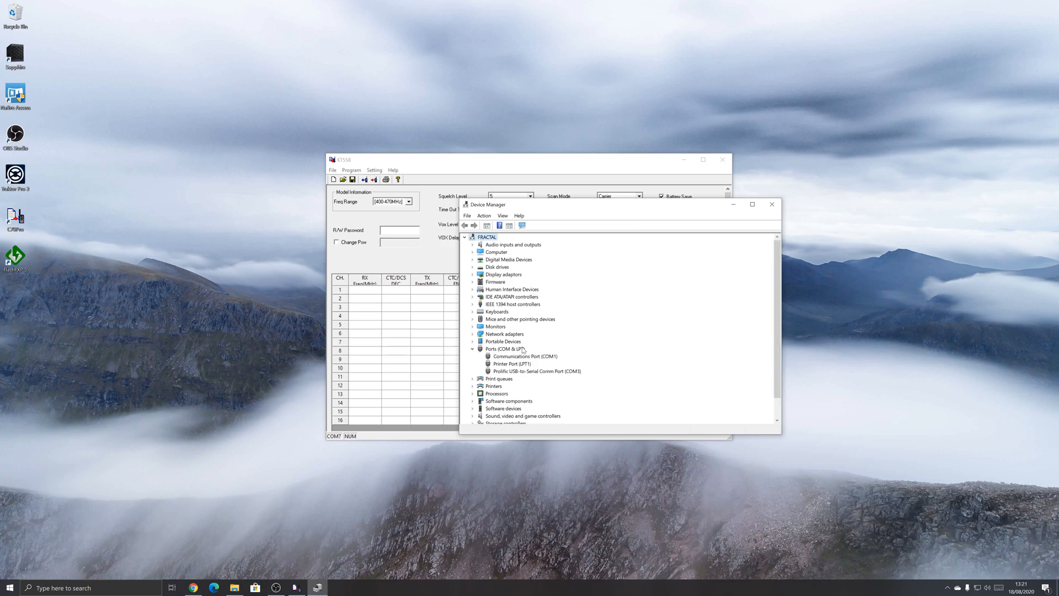
{"action": "mouse_move", "coordinate": [518, 376]}
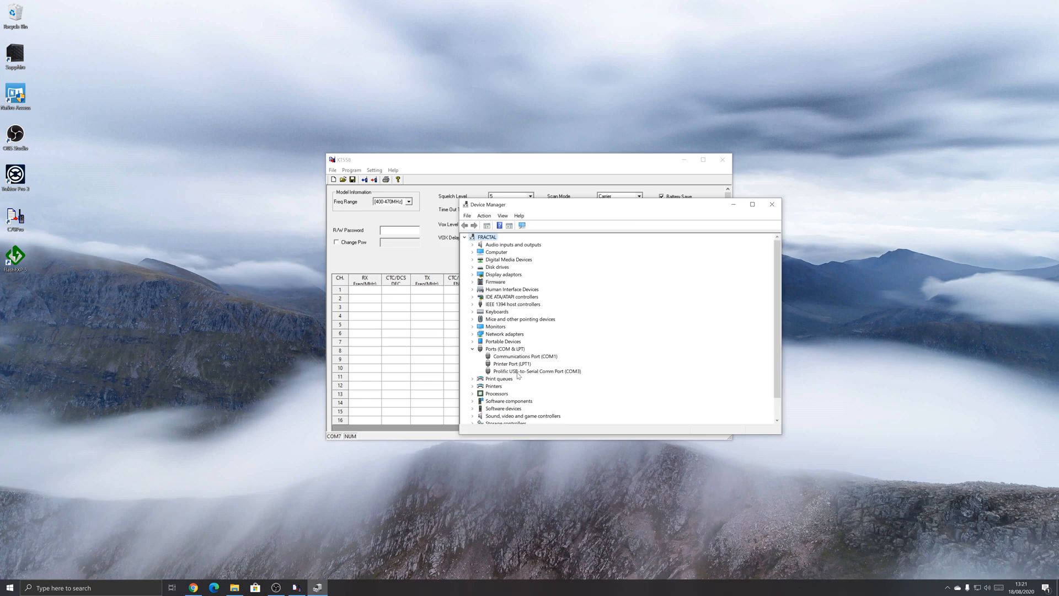
{"action": "mouse_move", "coordinate": [566, 376]}
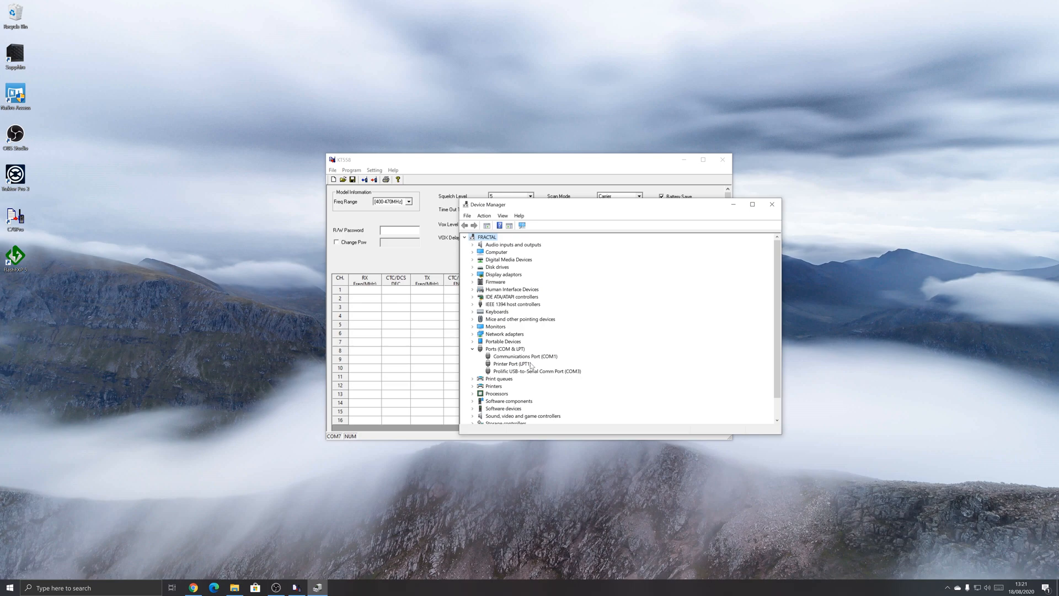
{"action": "mouse_move", "coordinate": [550, 382]}
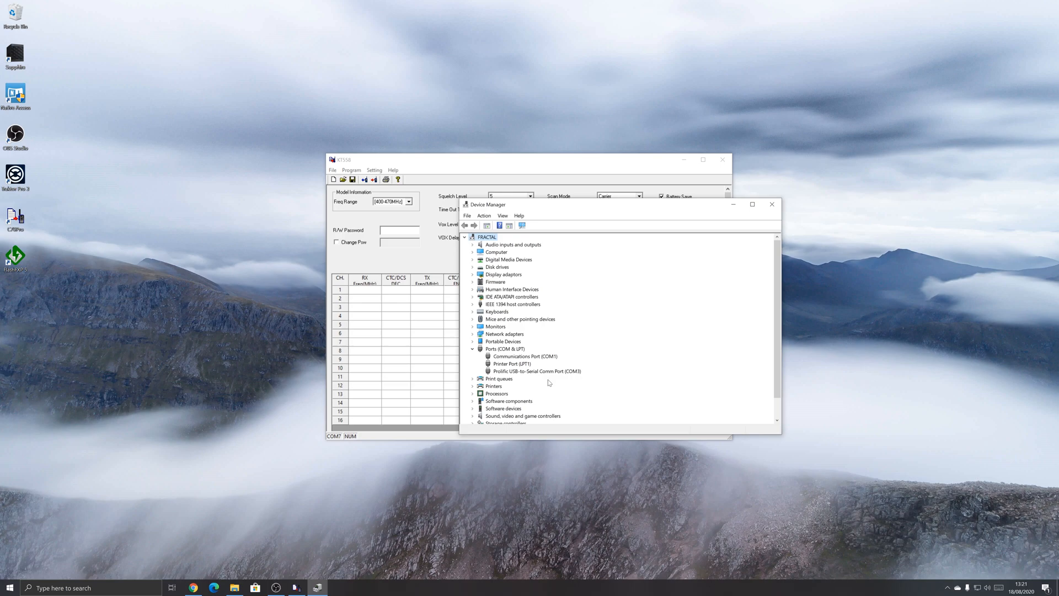
{"action": "mouse_move", "coordinate": [541, 377]}
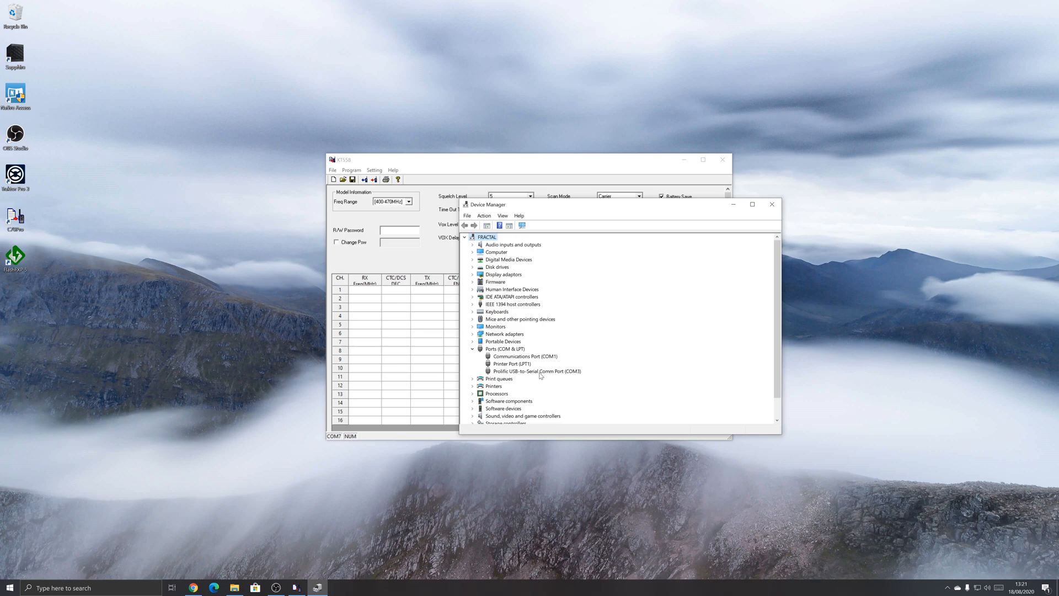
{"action": "mouse_move", "coordinate": [550, 375]}
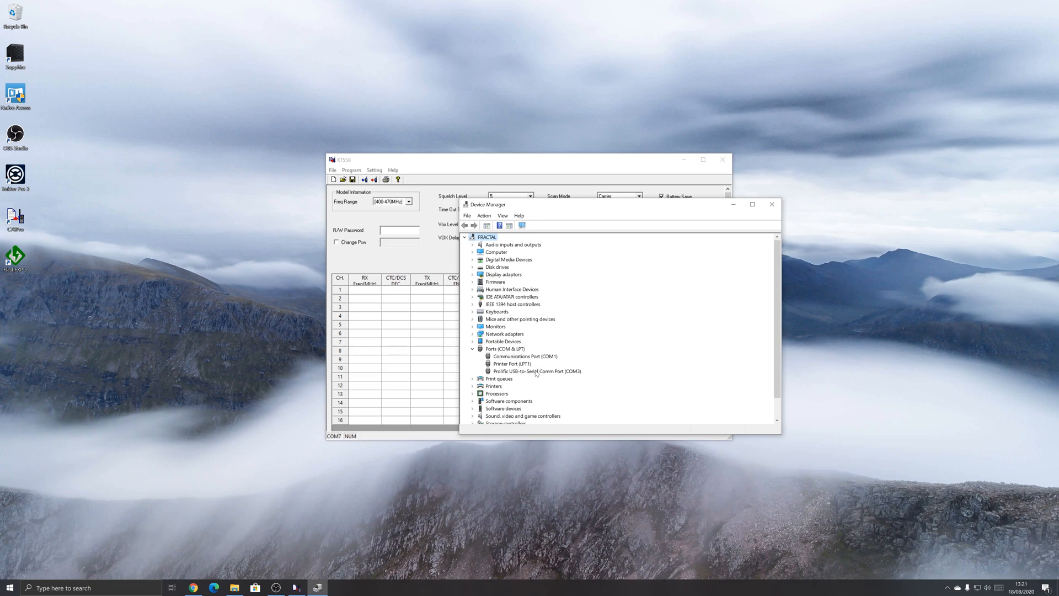
{"action": "left_click", "coordinate": [538, 370]}
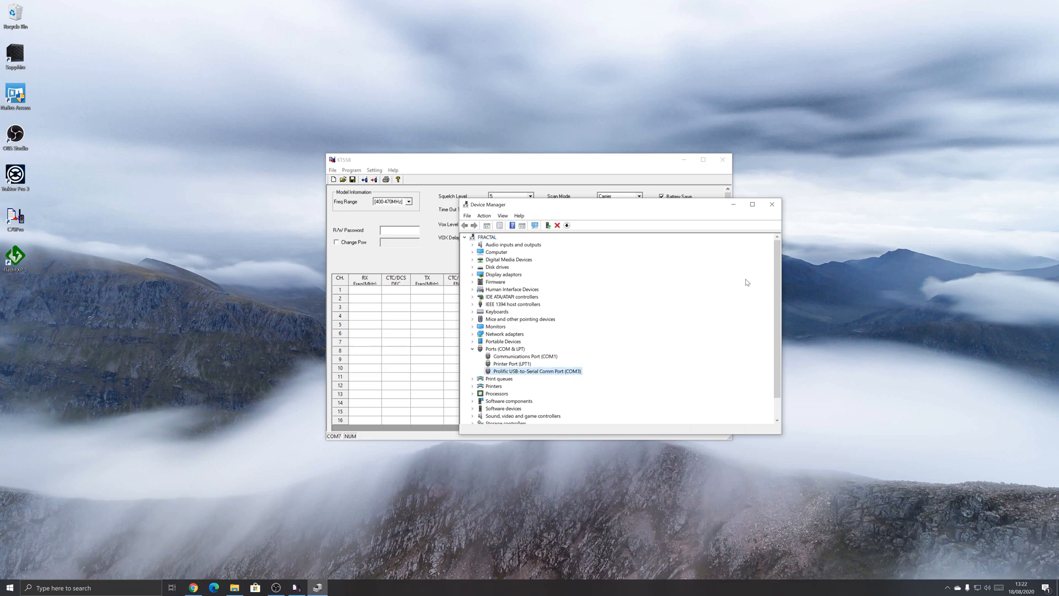
{"action": "left_click", "coordinate": [771, 205]}
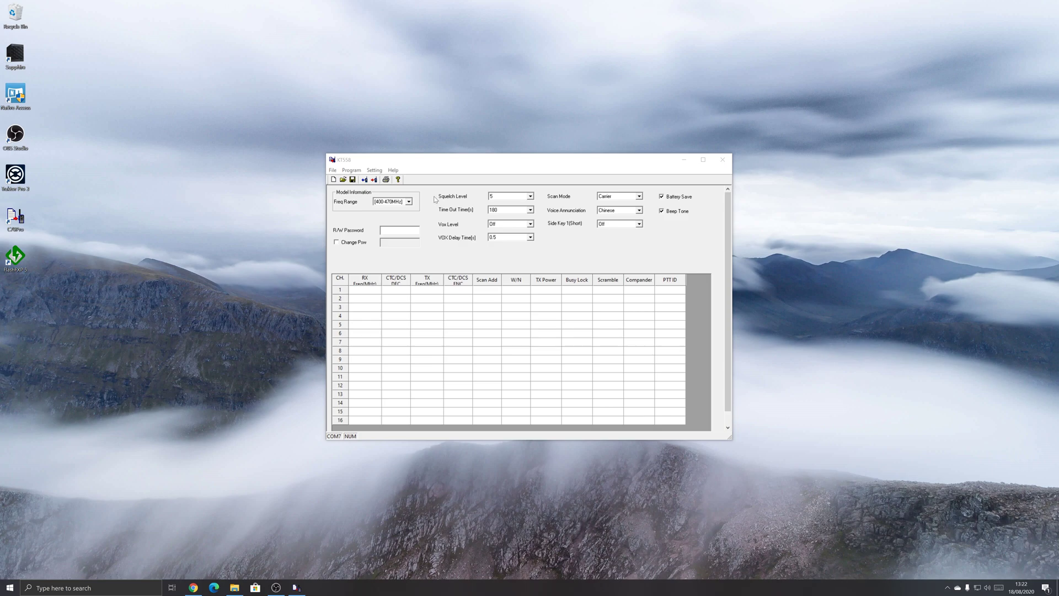
Select COM3 in the Communication Port dialog and confirm it
{"action": "left_click", "coordinate": [374, 169]}
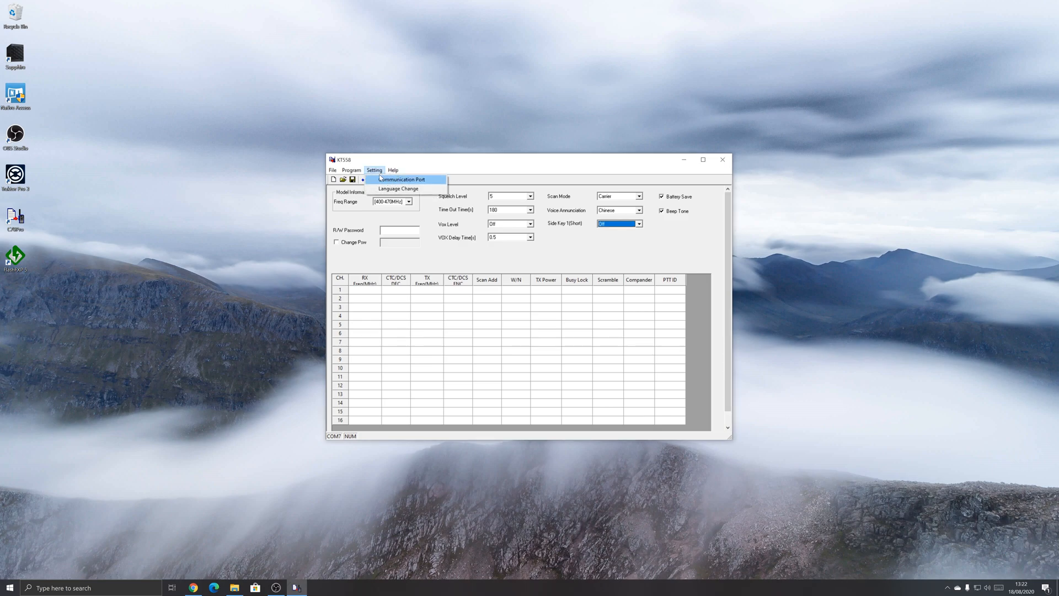
{"action": "left_click", "coordinate": [399, 178]}
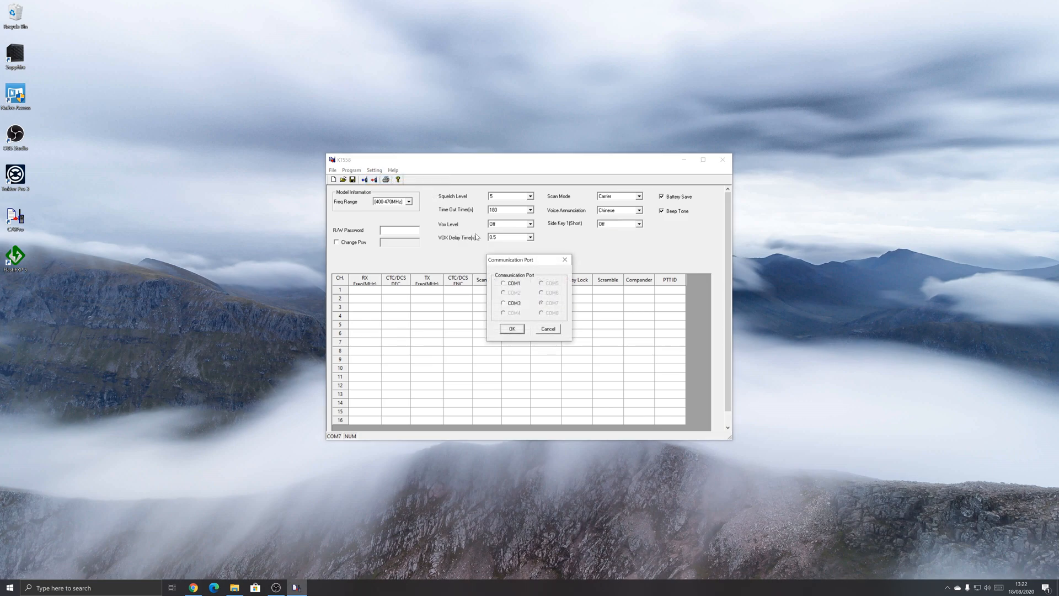
{"action": "left_click", "coordinate": [504, 303]}
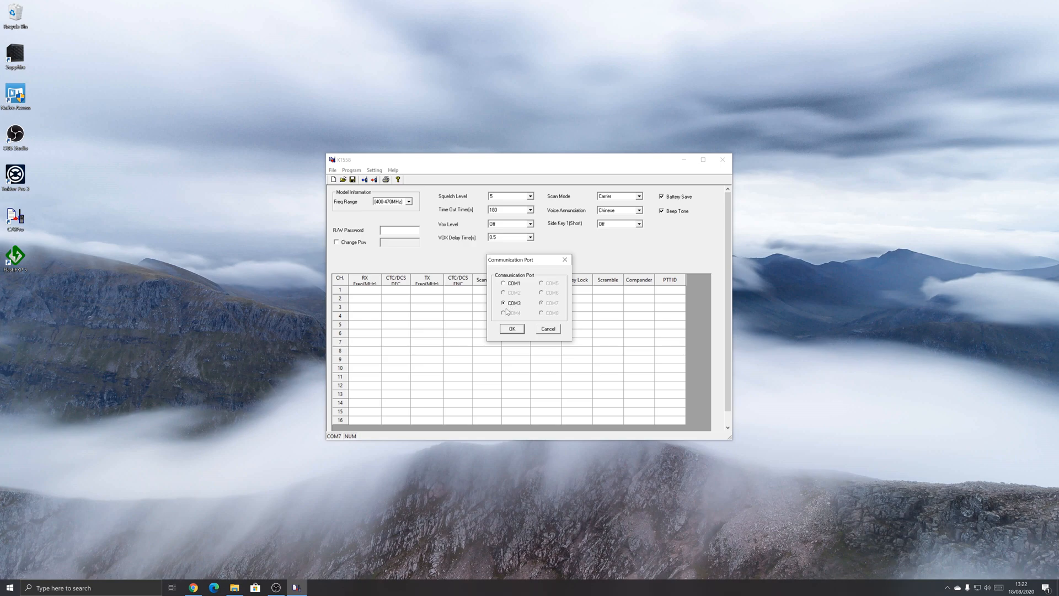
{"action": "mouse_move", "coordinate": [476, 310]}
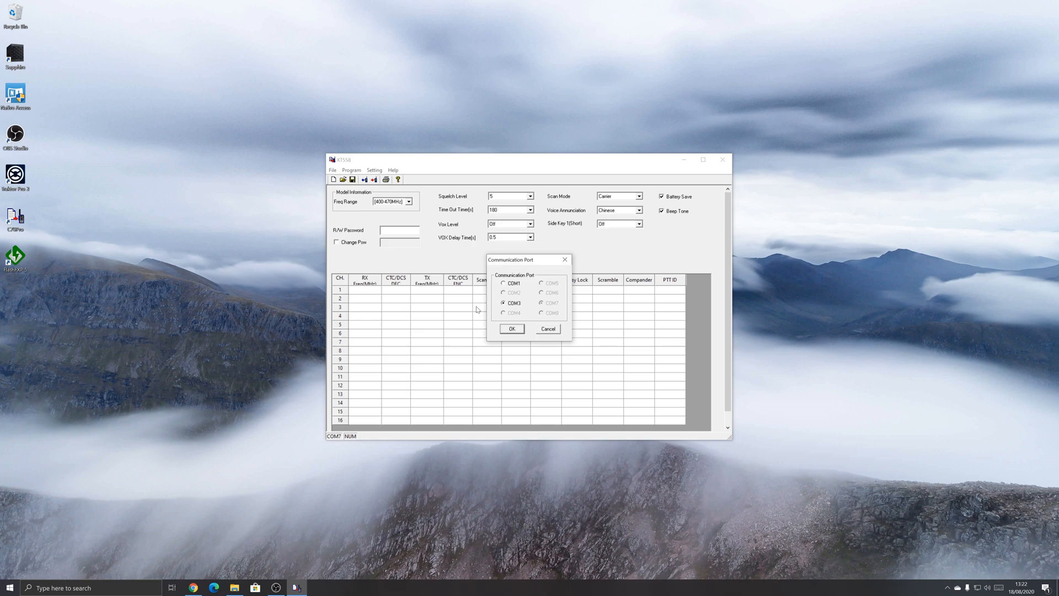
{"action": "mouse_move", "coordinate": [500, 328]}
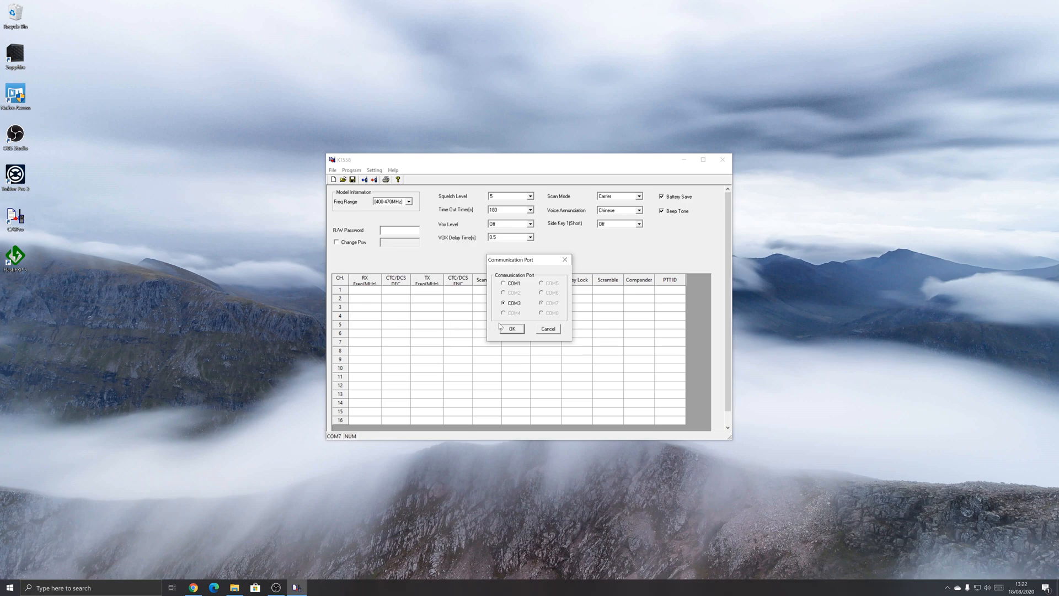
{"action": "mouse_move", "coordinate": [511, 328]}
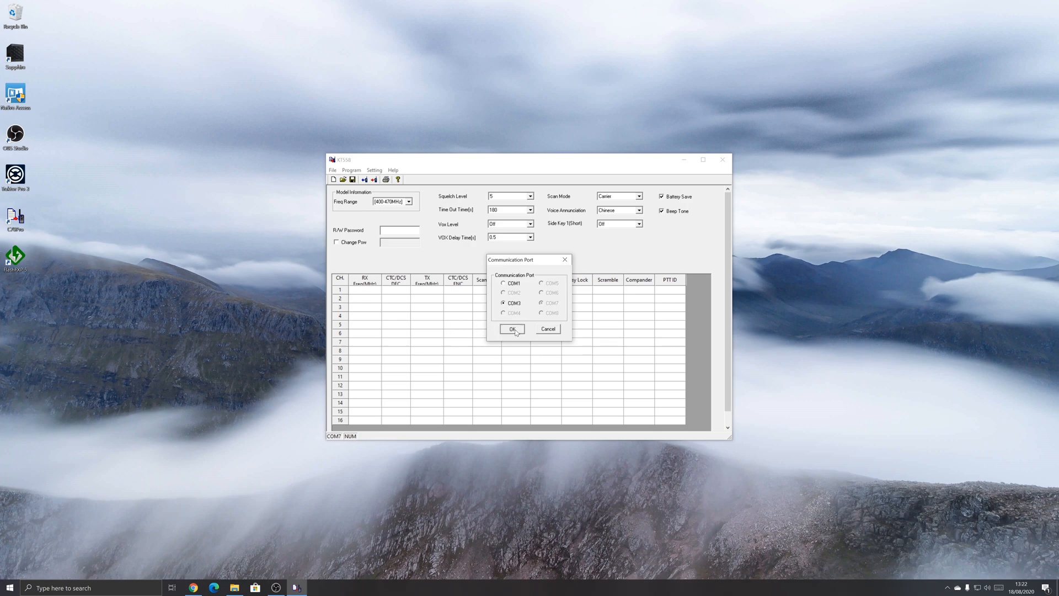
{"action": "left_click", "coordinate": [512, 329]}
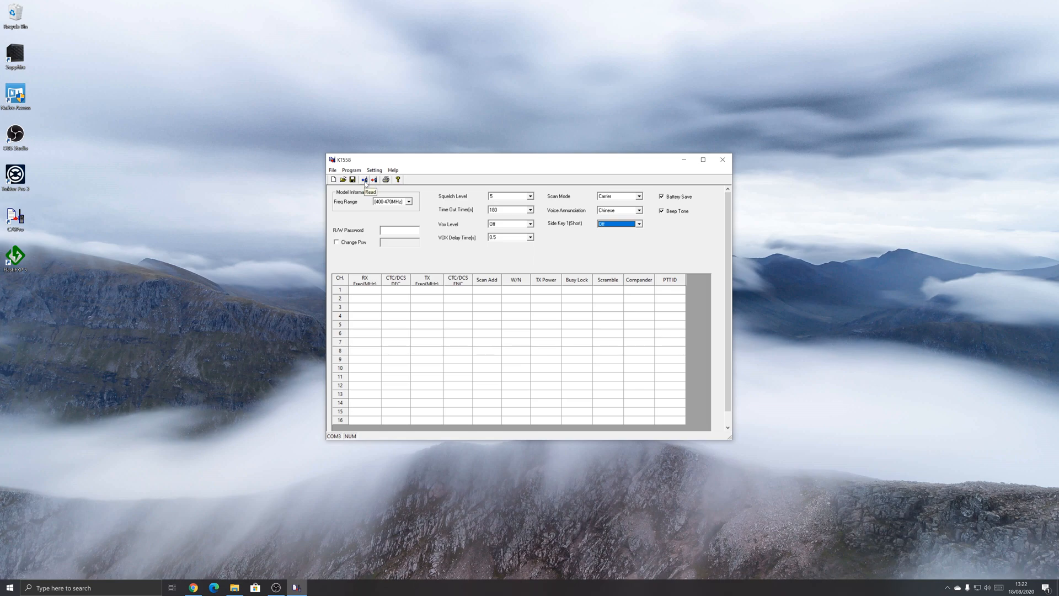
Start Program > Read from Radio, which fails with a wrong read password error
{"action": "left_click", "coordinate": [351, 169]}
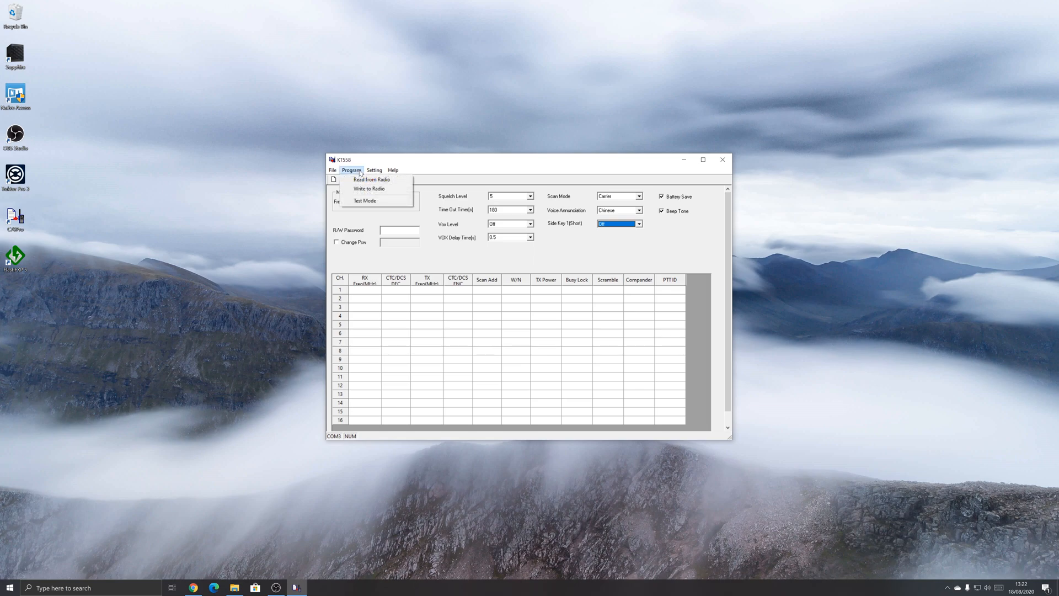
{"action": "left_click", "coordinate": [371, 179]}
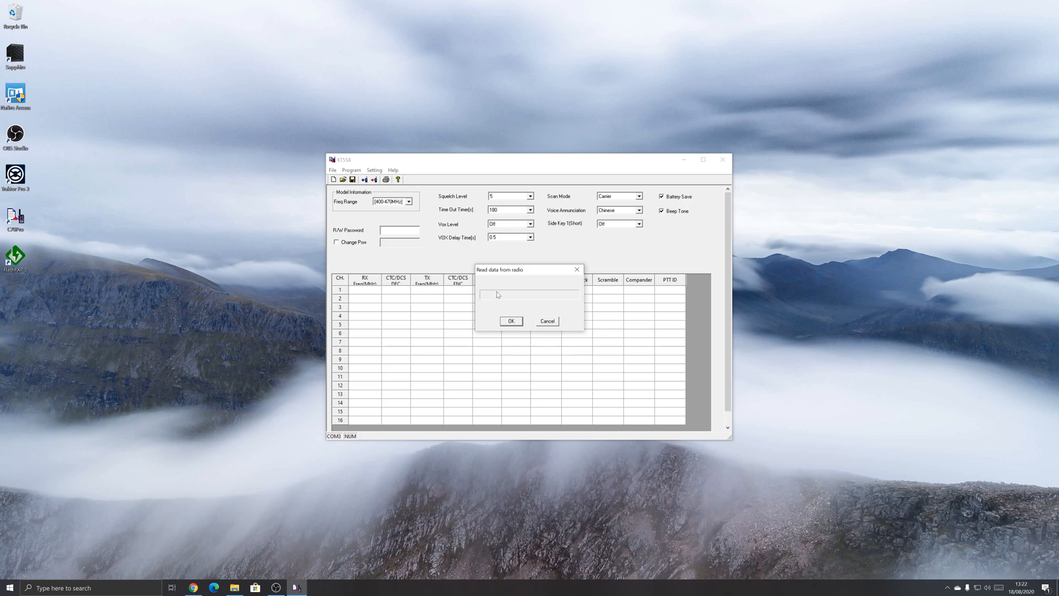
{"action": "mouse_move", "coordinate": [520, 289]}
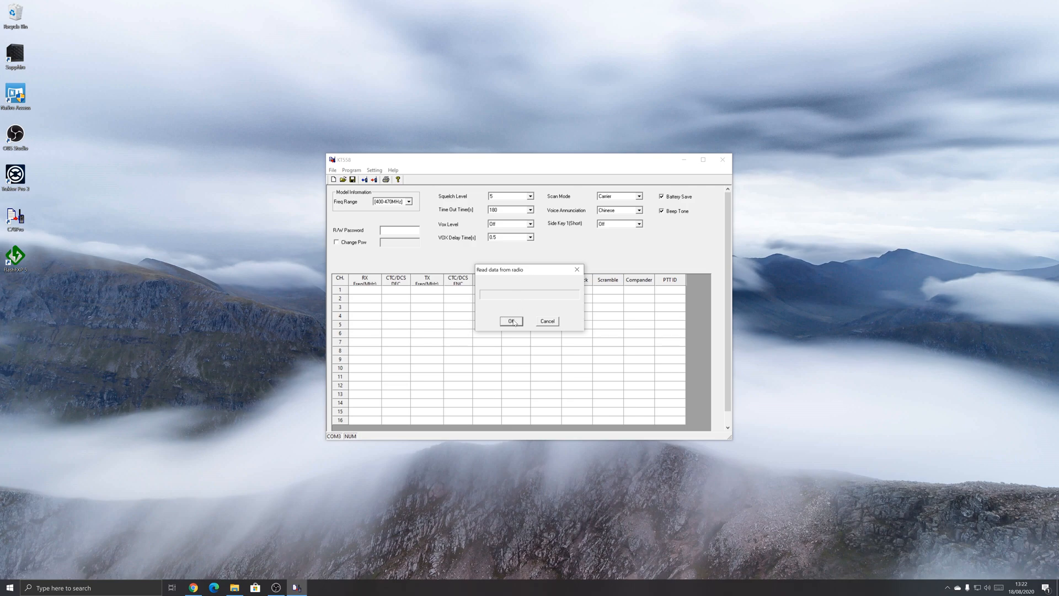
{"action": "left_click", "coordinate": [512, 321]}
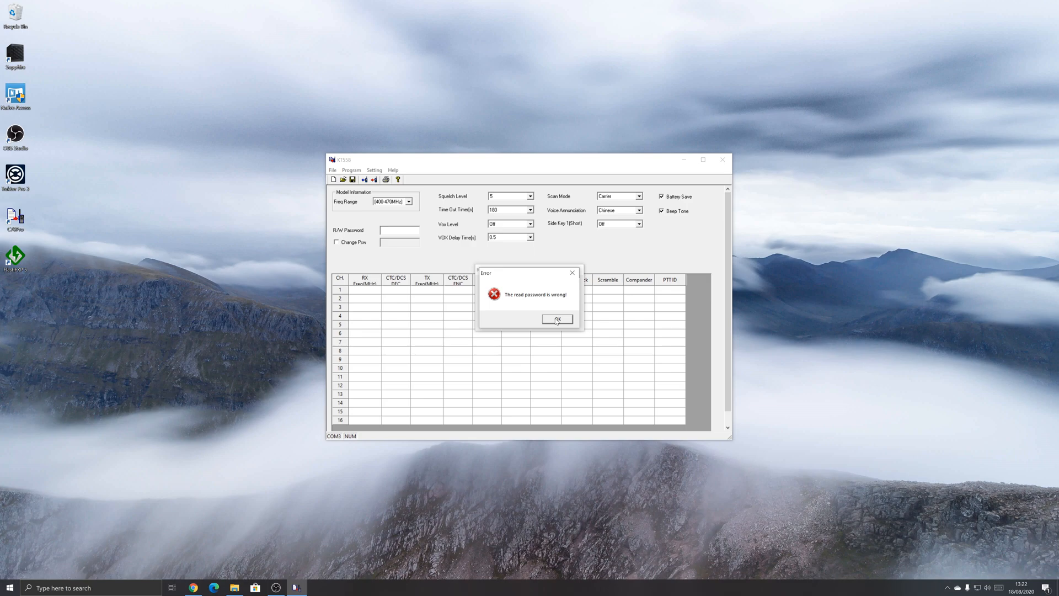
{"action": "mouse_move", "coordinate": [536, 279]}
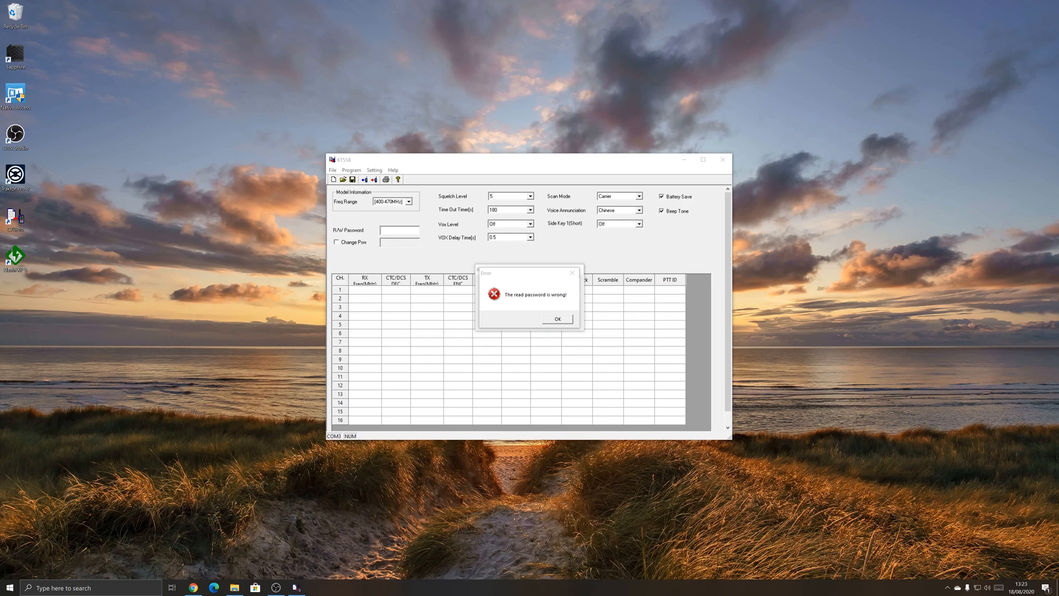
Dismiss the password error and read the radio again with the R/W password entered
{"action": "left_click", "coordinate": [556, 319]}
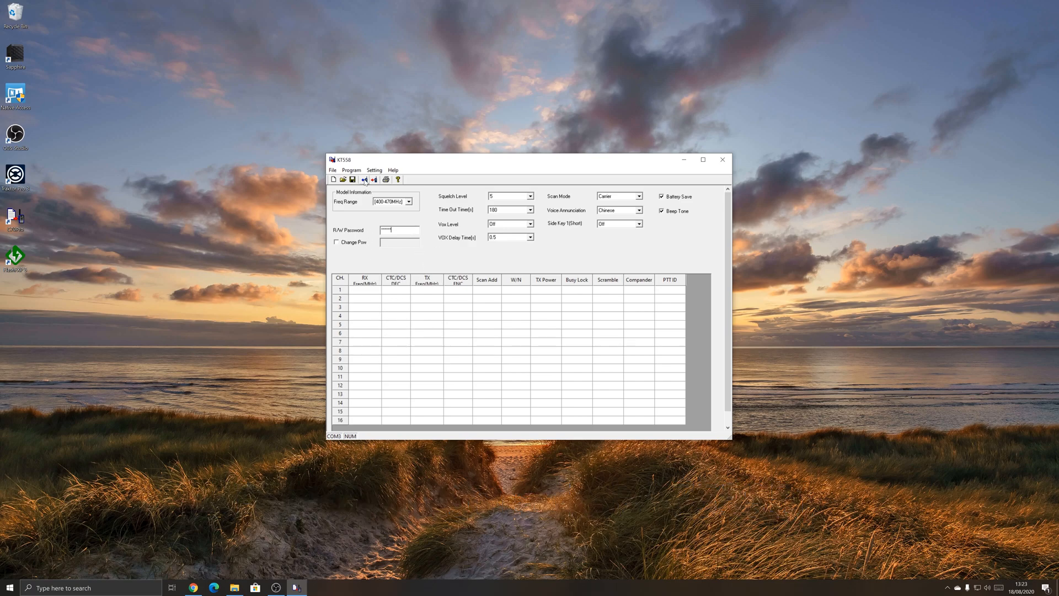
{"action": "left_click", "coordinate": [363, 178]}
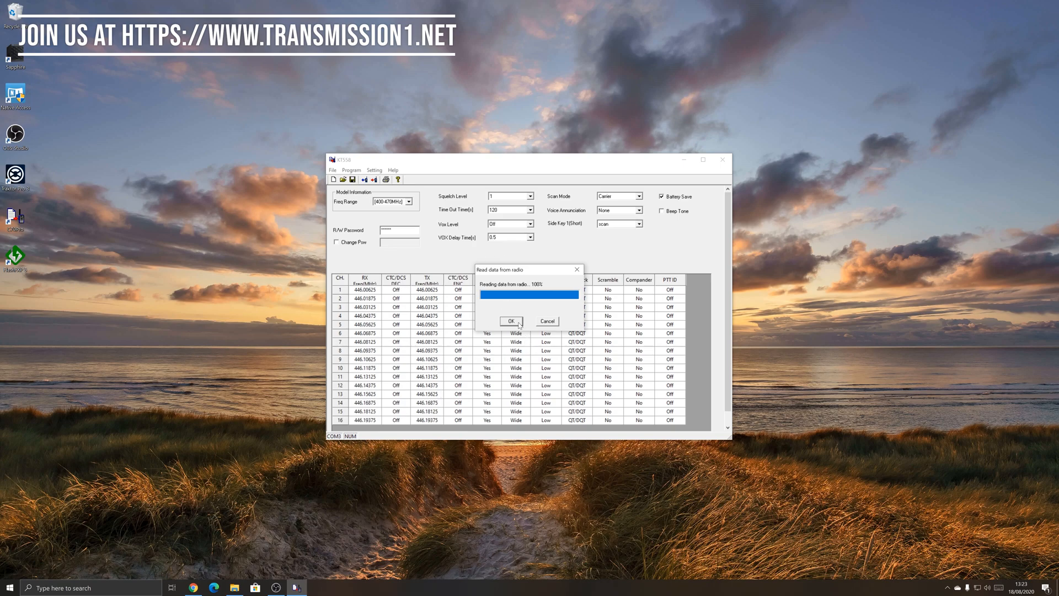
{"action": "mouse_move", "coordinate": [577, 276]}
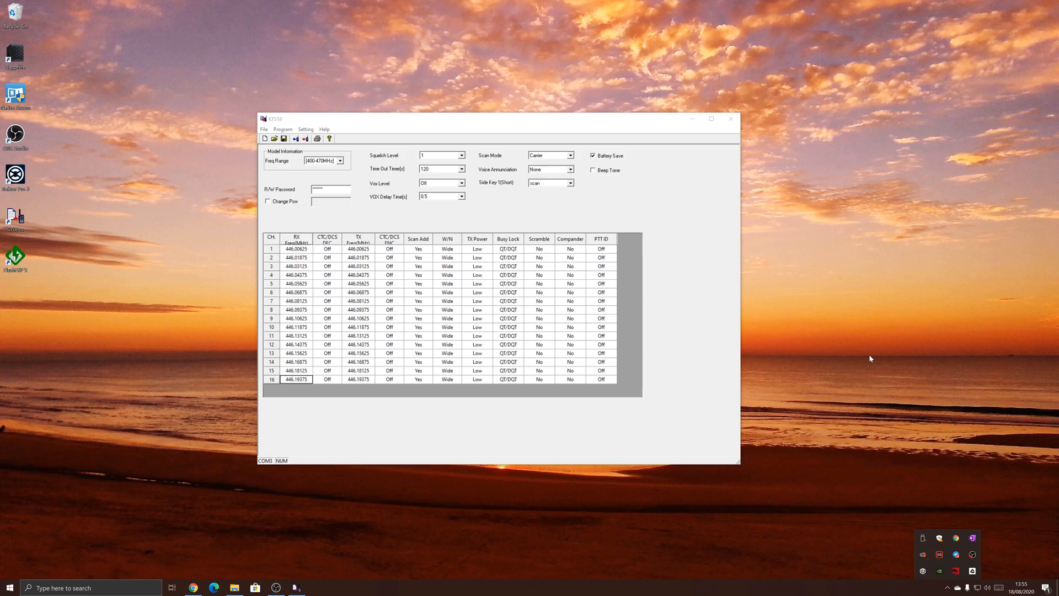
{"action": "mouse_move", "coordinate": [822, 308]}
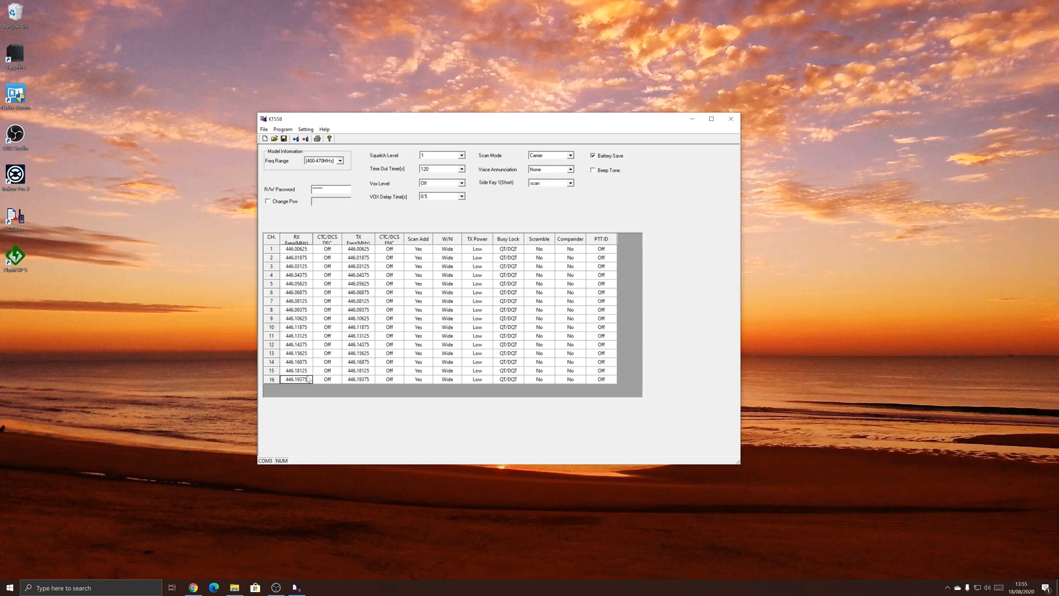
Enter channel 16's split frequencies: receive 430.82500 and transmit 438.42500
{"action": "double_click", "coordinate": [295, 379]}
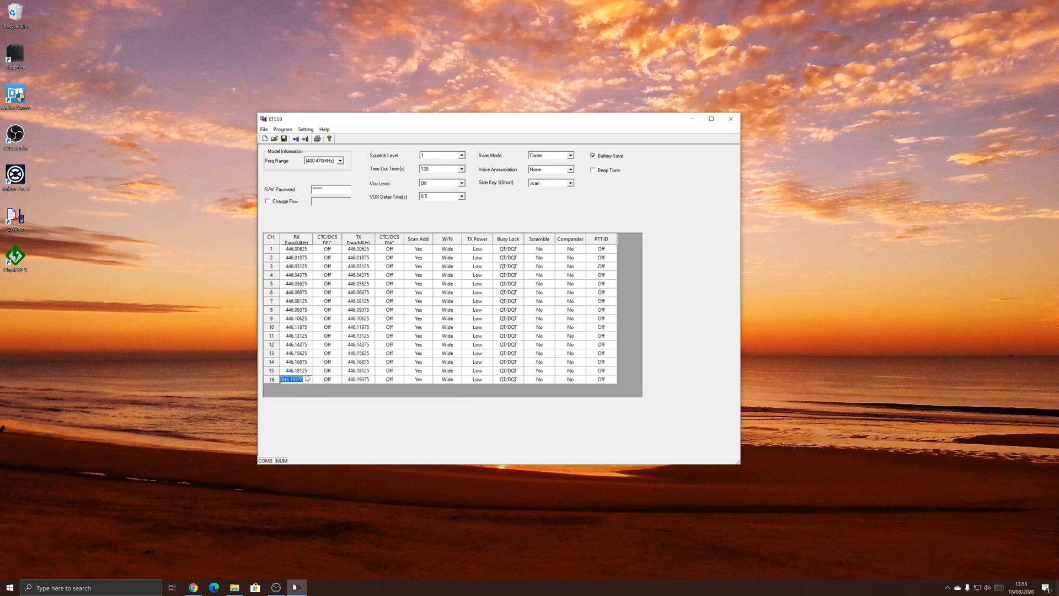
{"action": "type", "text": "438"}
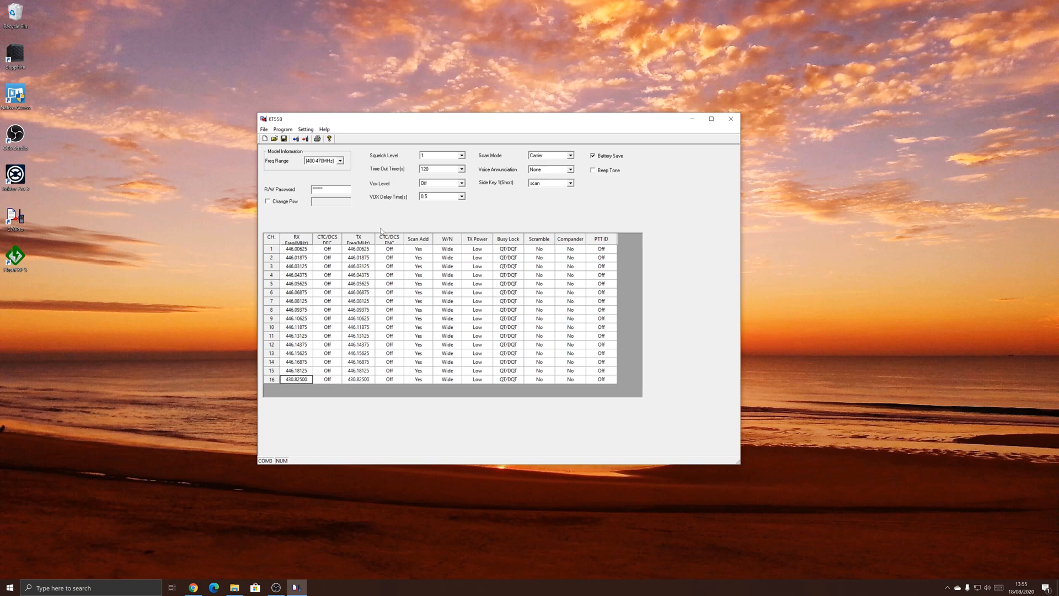
{"action": "mouse_move", "coordinate": [367, 384]}
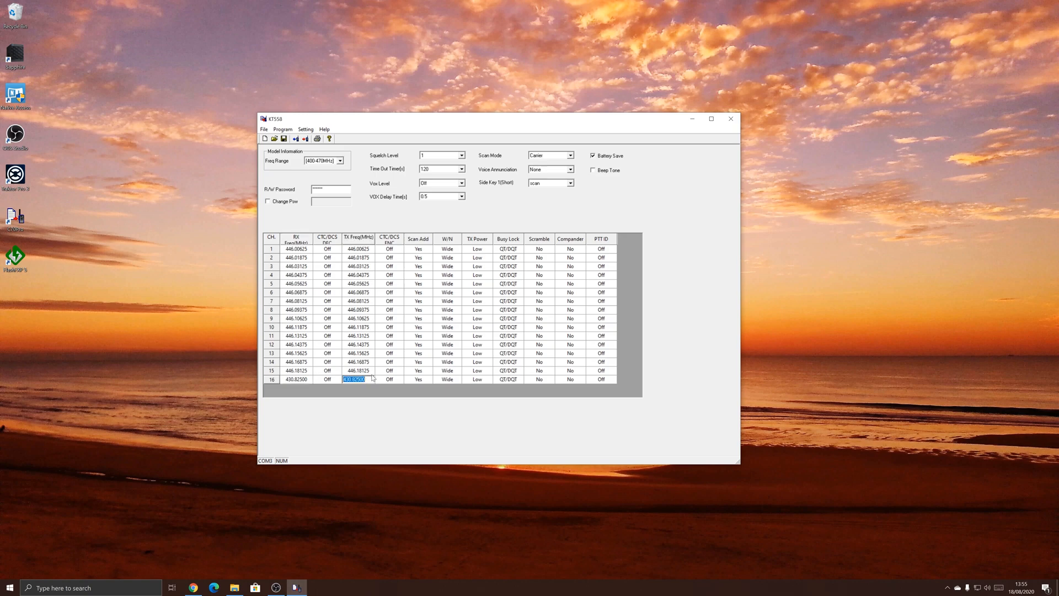
{"action": "type", "text": "430"}
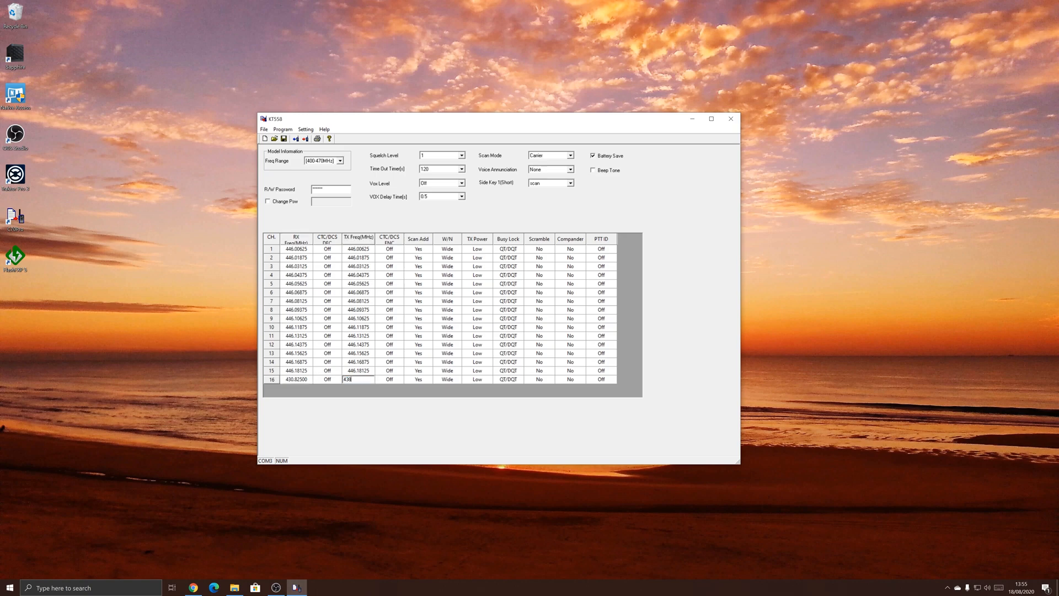
{"action": "type", "text": ".42500"}
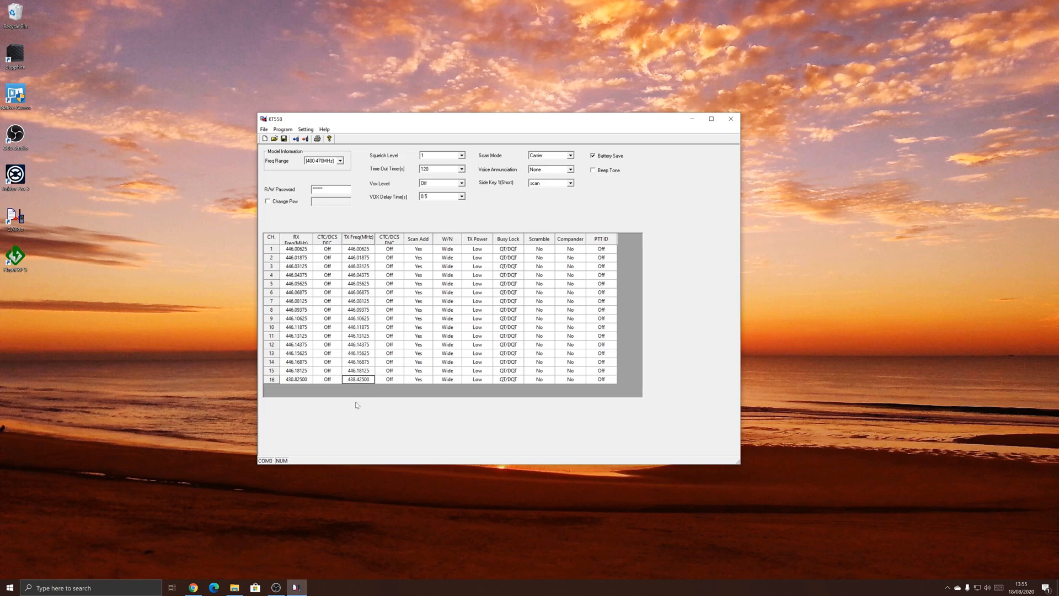
Set channel 16's receive CTC/DCS tone to 88.5
{"action": "left_click", "coordinate": [327, 379]}
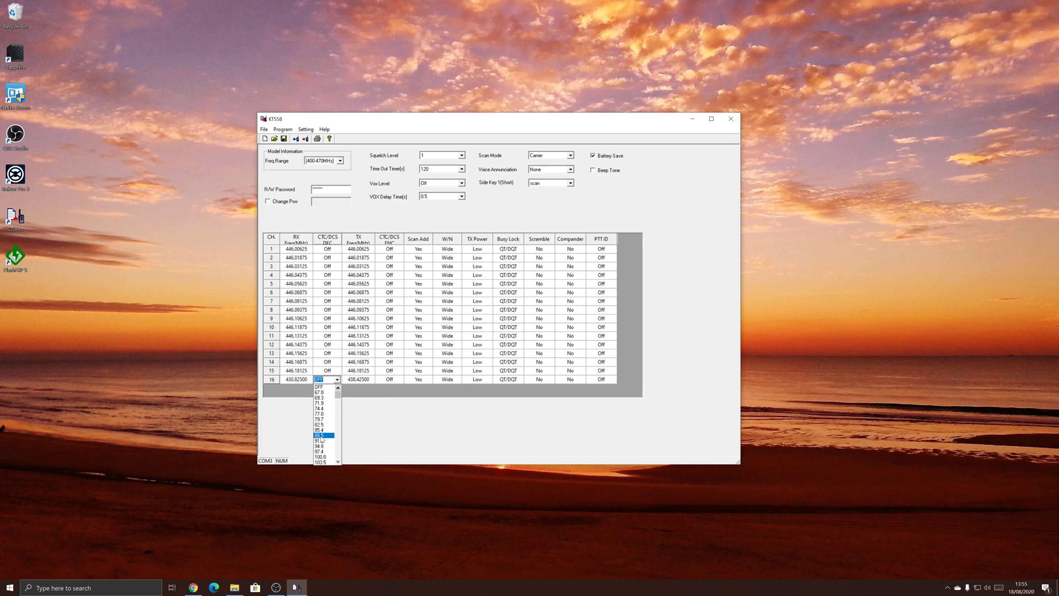
{"action": "left_click", "coordinate": [321, 435]}
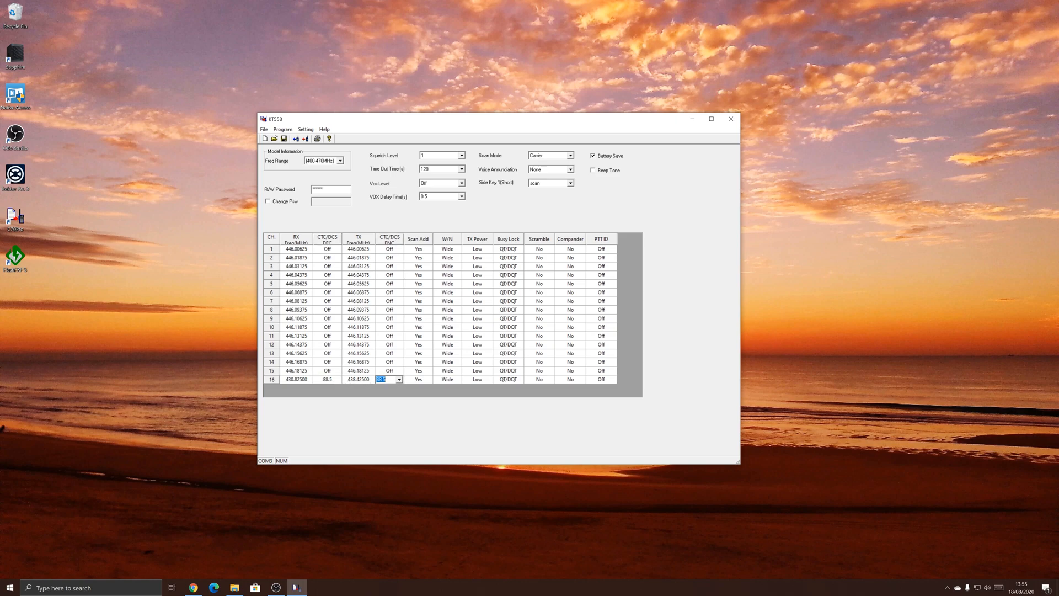
{"action": "mouse_move", "coordinate": [394, 394]}
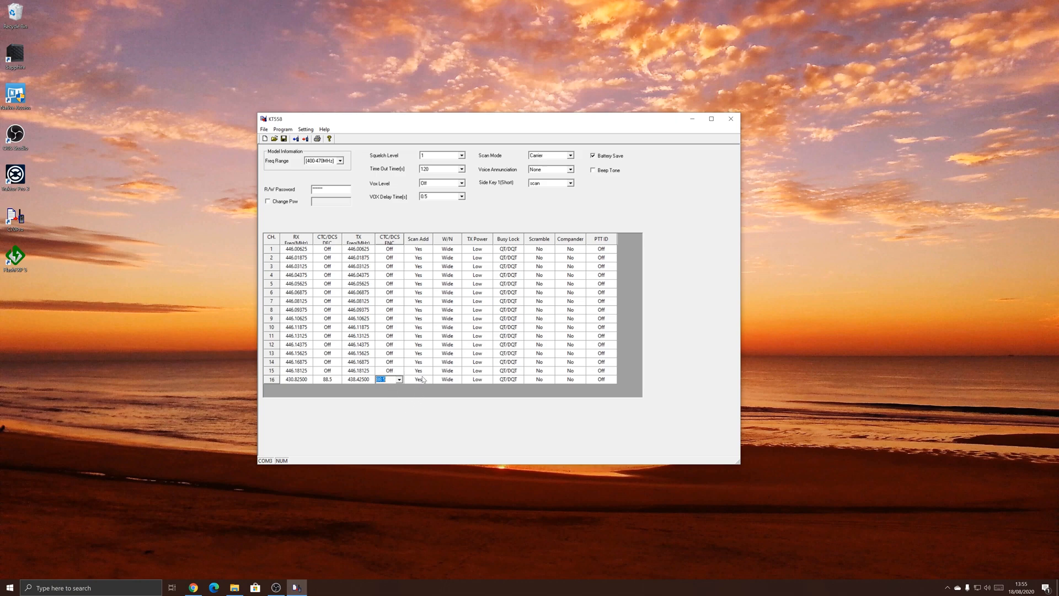
{"action": "mouse_move", "coordinate": [484, 384]}
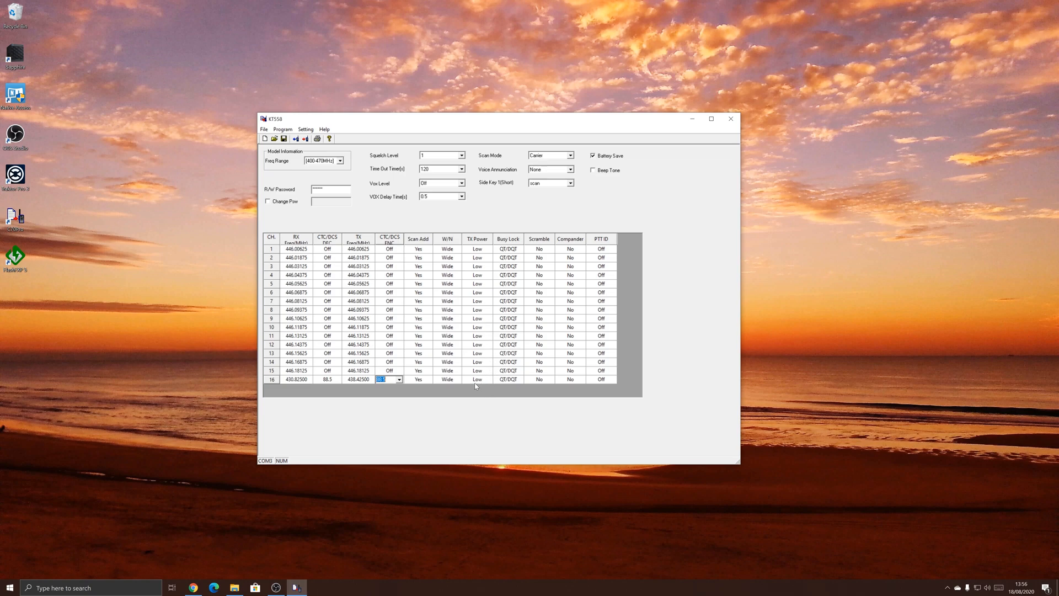
{"action": "mouse_move", "coordinate": [486, 381]}
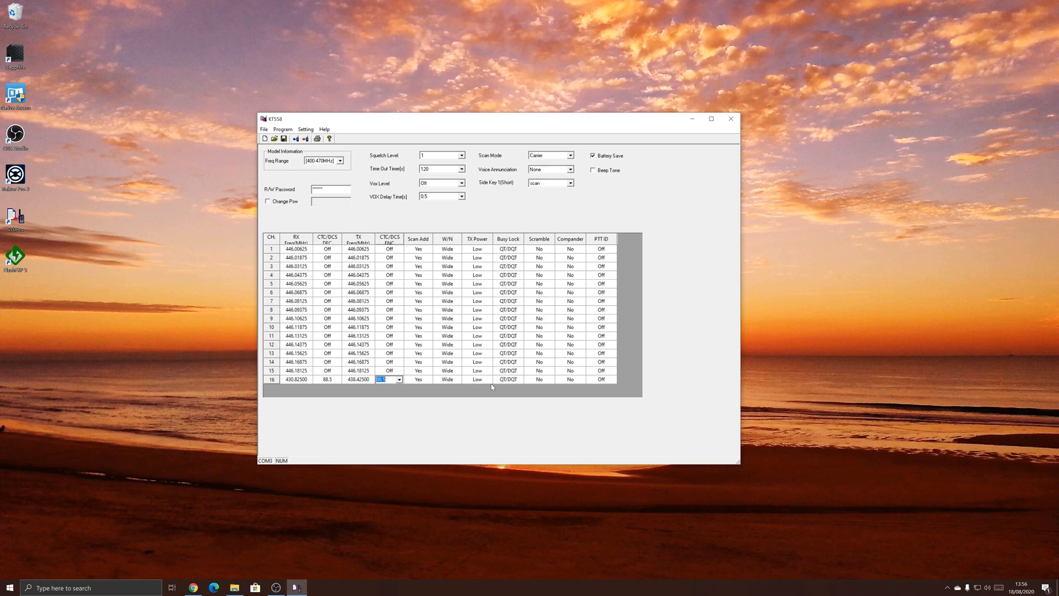
{"action": "mouse_move", "coordinate": [591, 370]}
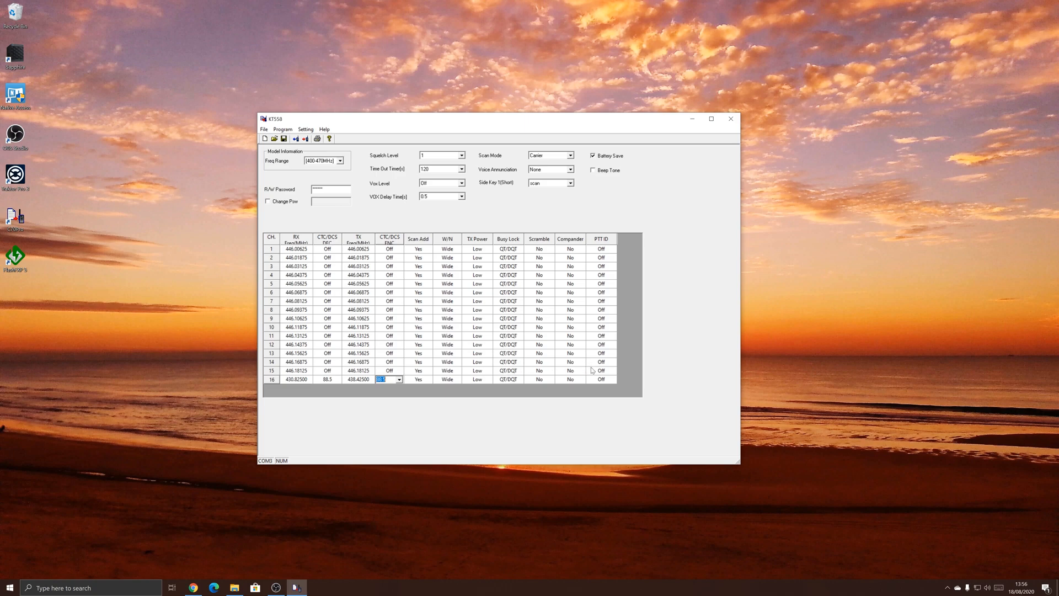
{"action": "mouse_move", "coordinate": [449, 414]}
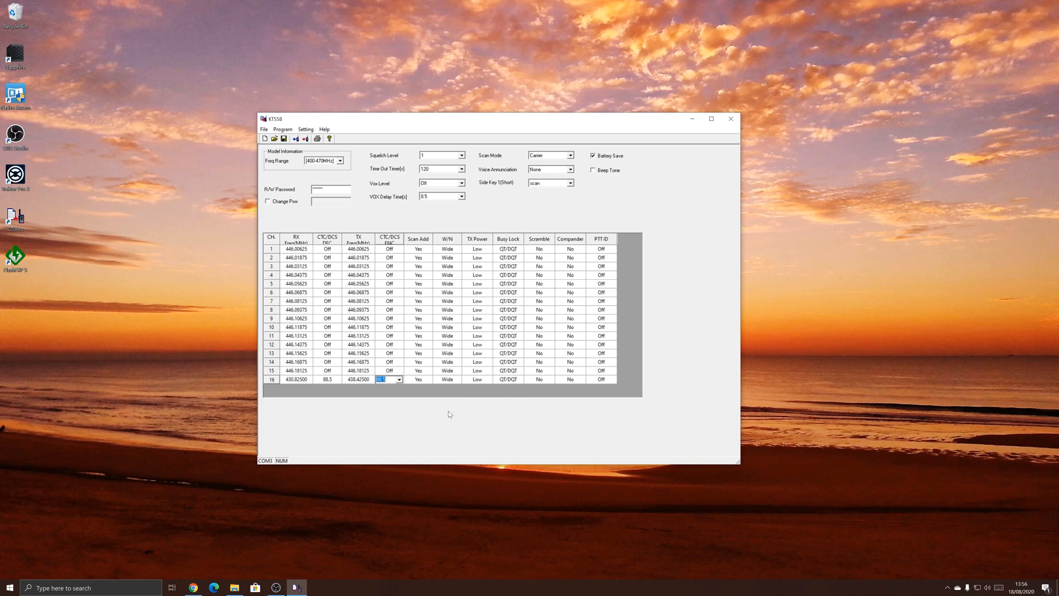
{"action": "mouse_move", "coordinate": [387, 336]}
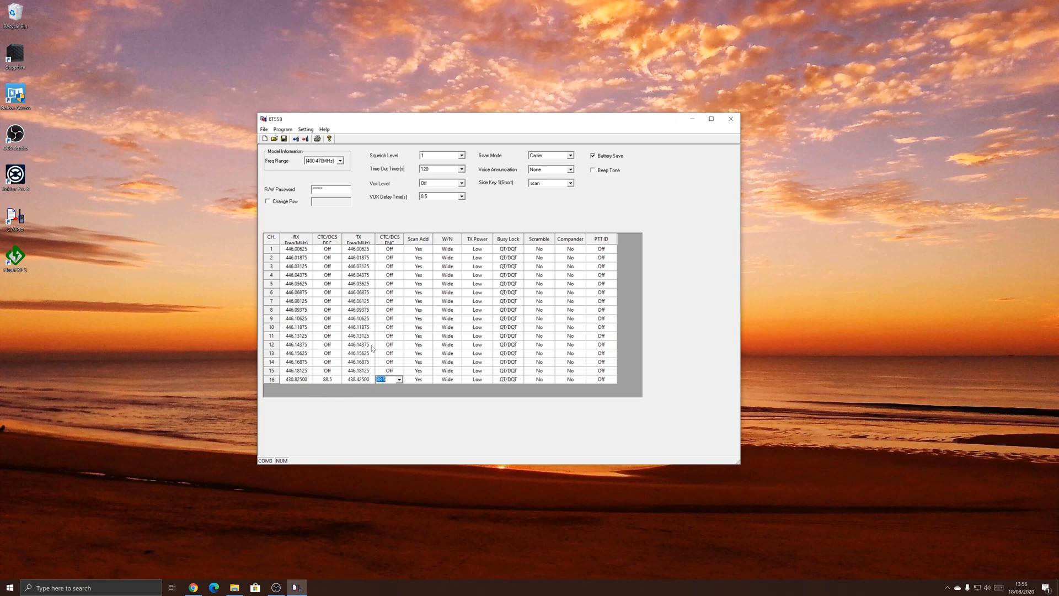
{"action": "mouse_move", "coordinate": [306, 138]}
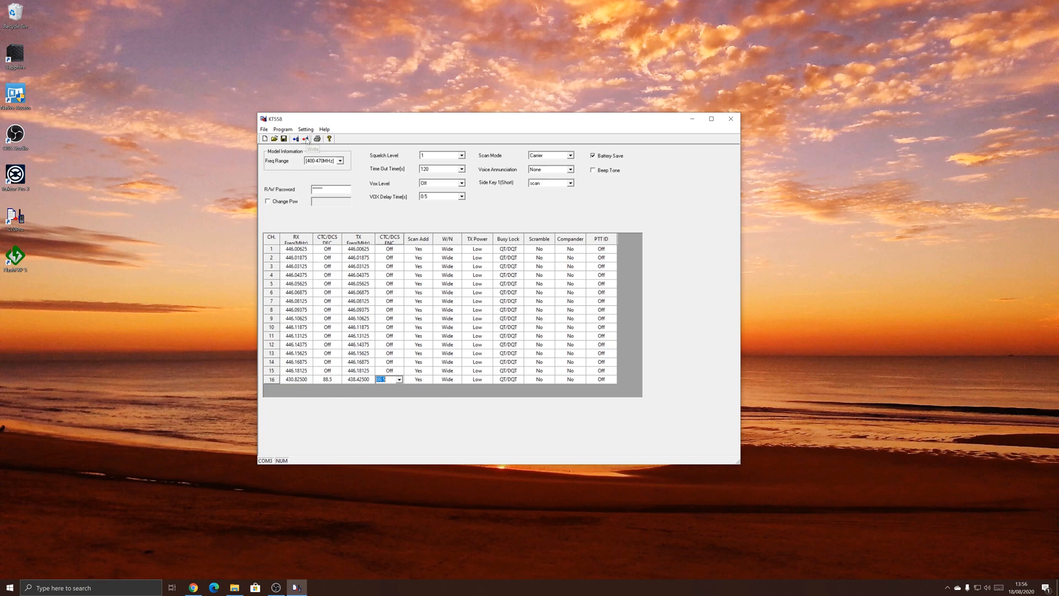
Write the edited channel data to the radio and confirm completion at 100%
{"action": "left_click", "coordinate": [305, 139]}
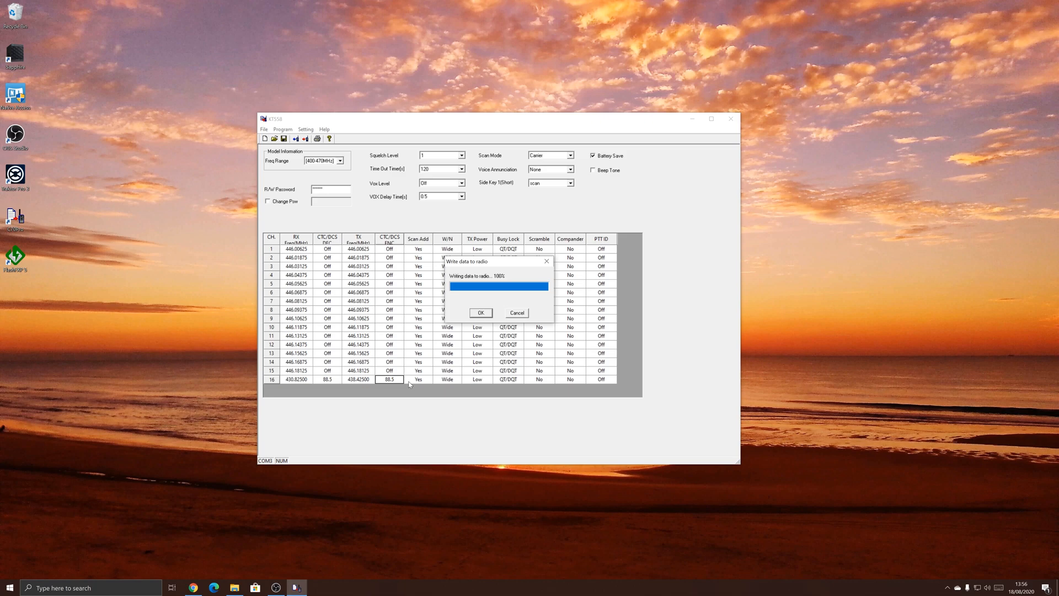
{"action": "mouse_move", "coordinate": [545, 267]}
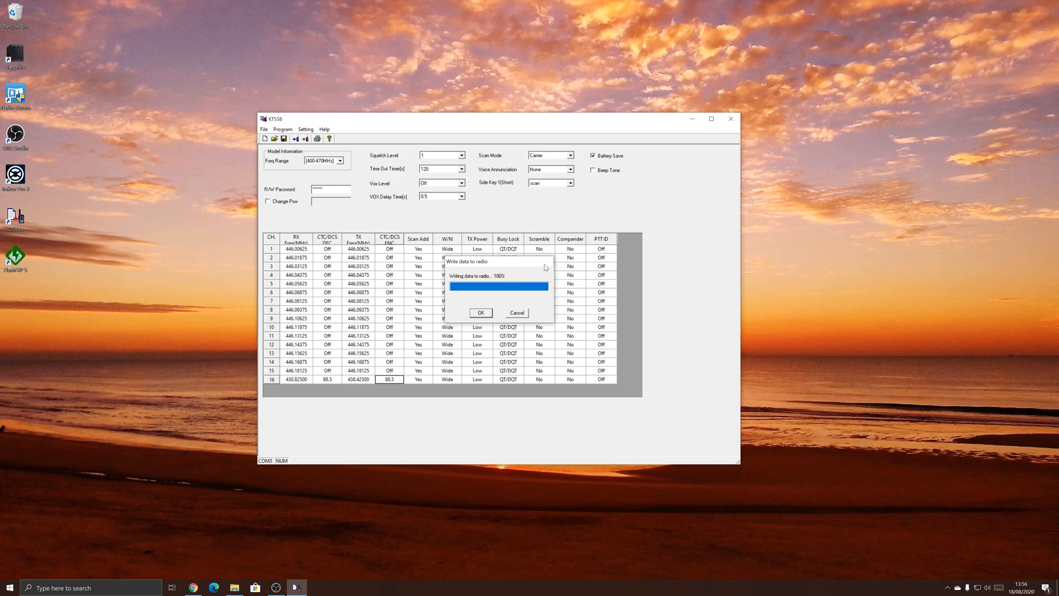
{"action": "left_click", "coordinate": [481, 312]}
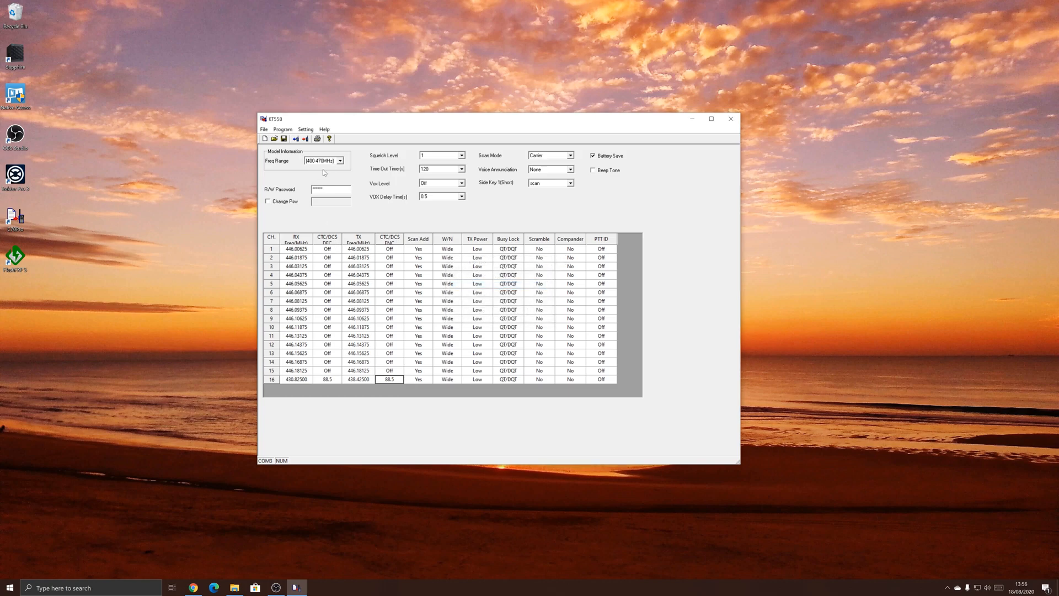
{"action": "left_click", "coordinate": [341, 160]}
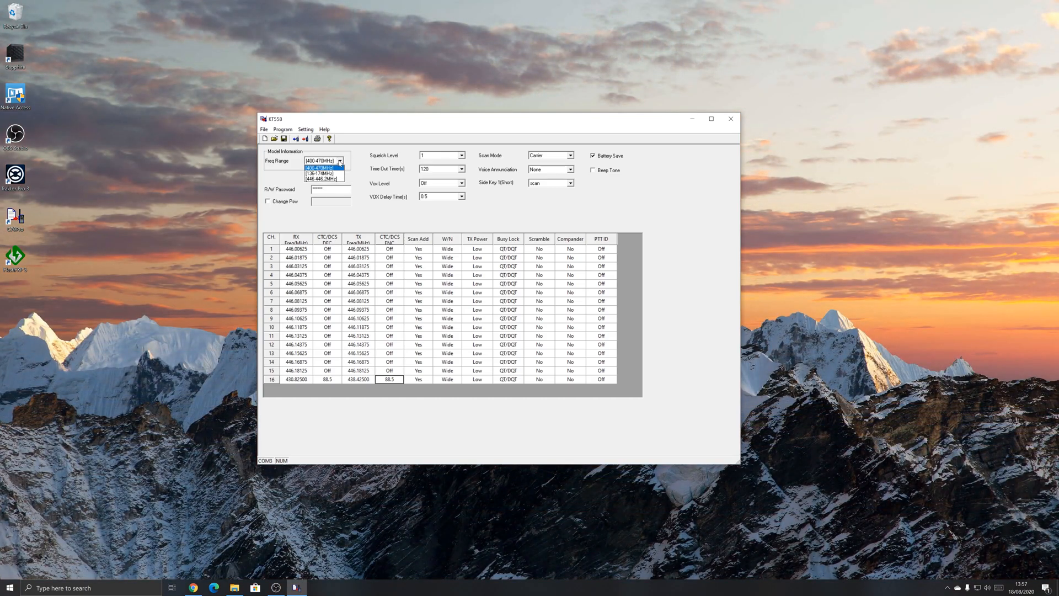